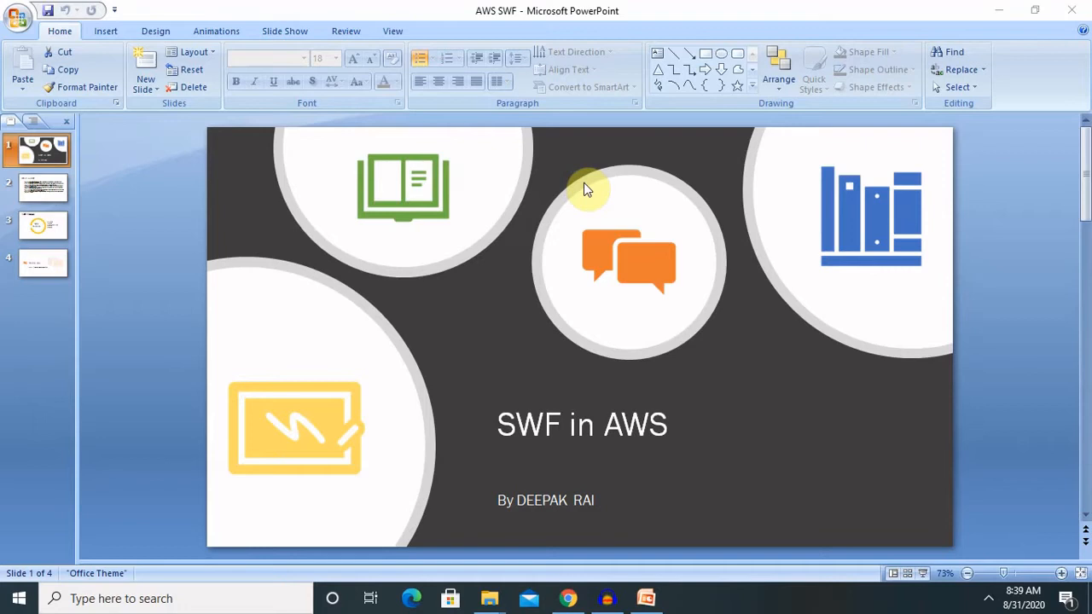
mouse_move(615, 220)
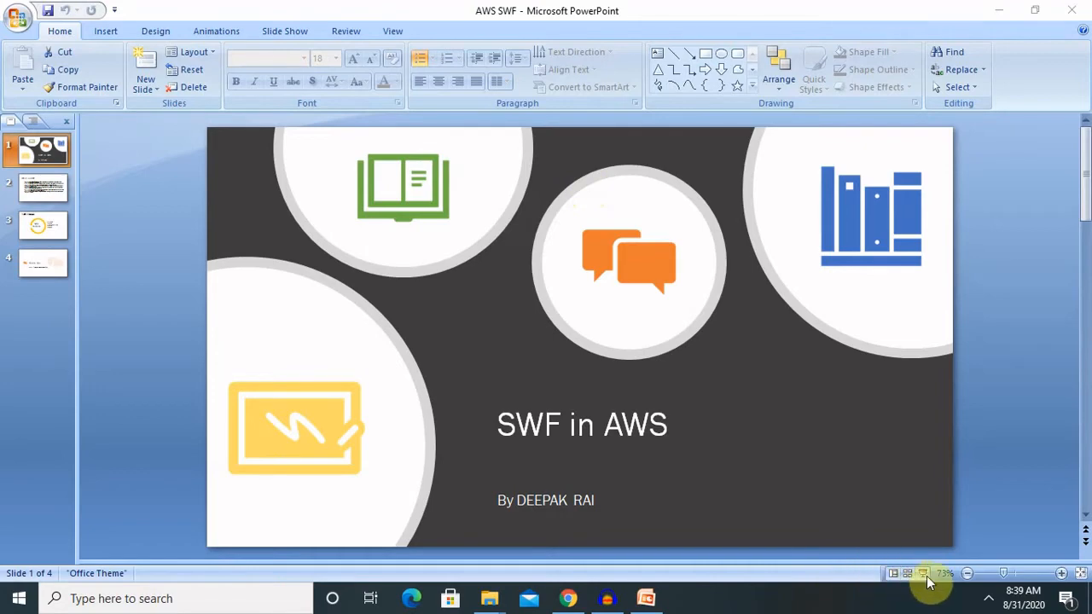
Switch from the slides to Chrome and load the SWF dashboard via the Services search for 'swf'.
left_click(42, 186)
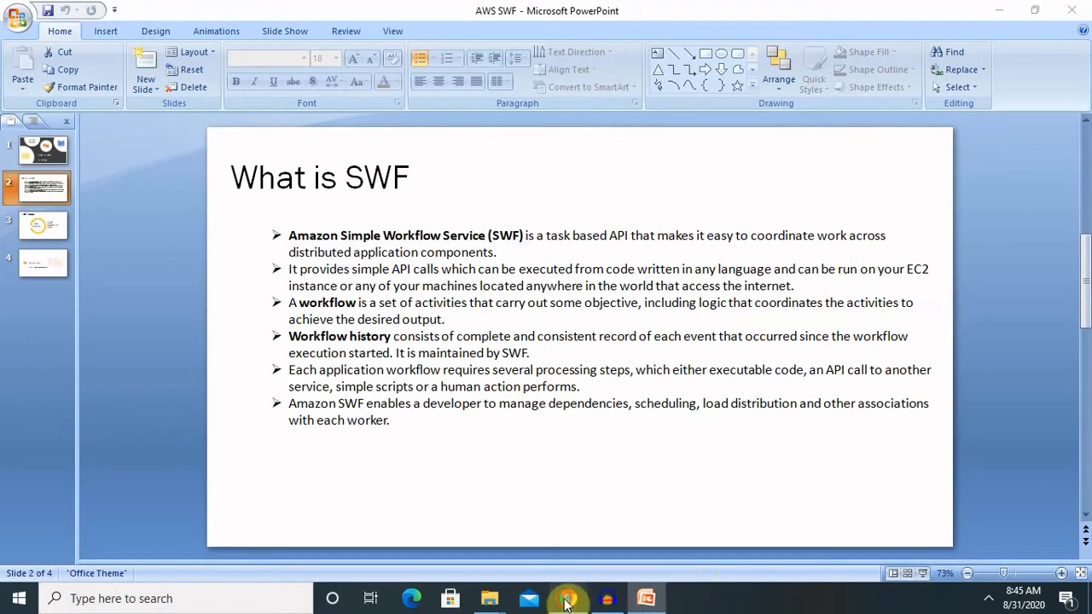
left_click(567, 598)
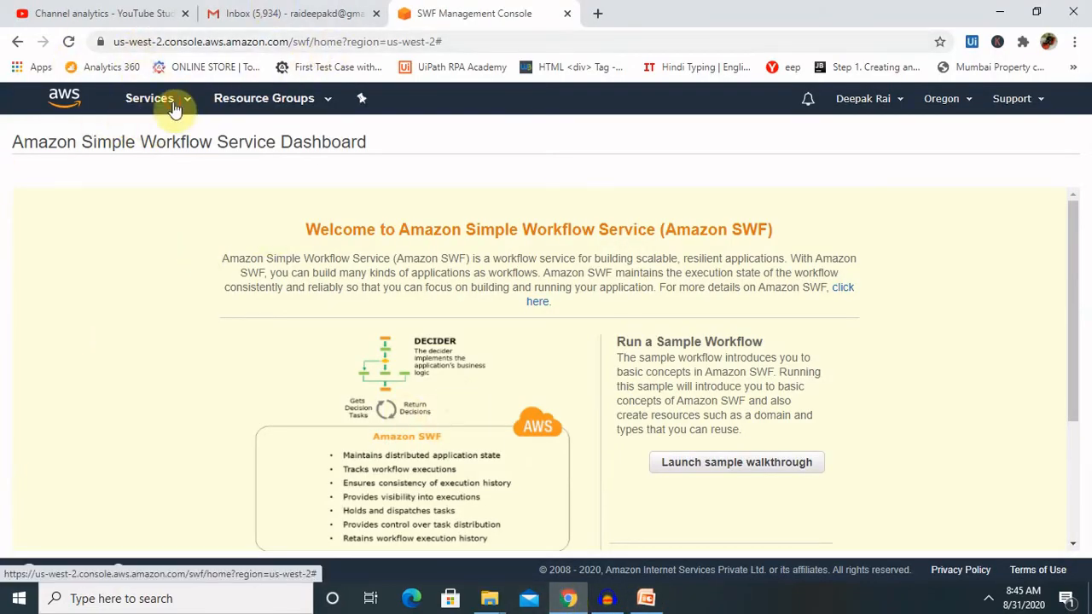
left_click(150, 98)
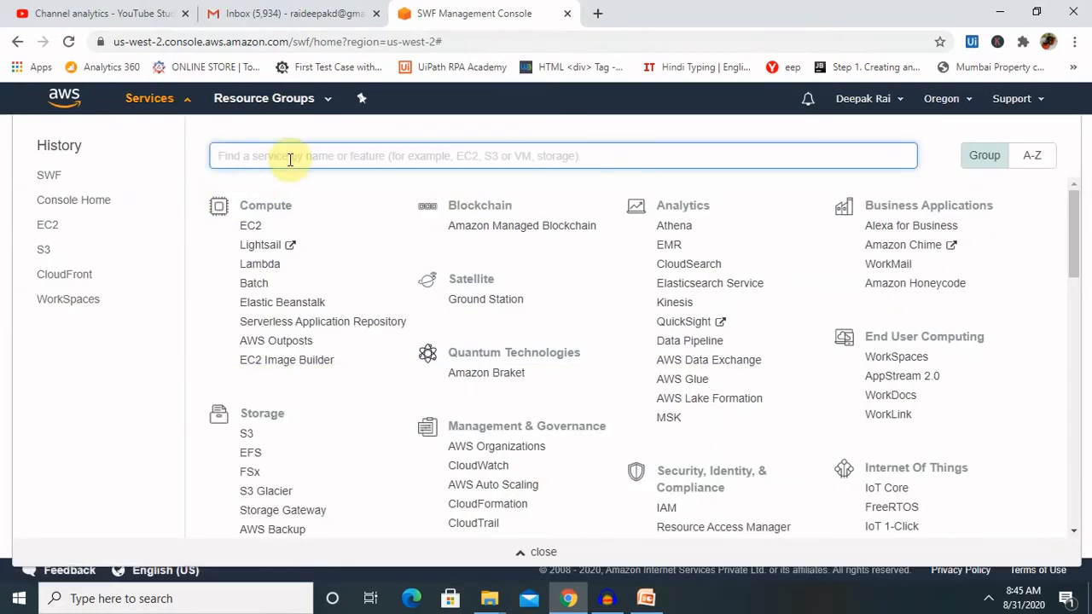
type("swf")
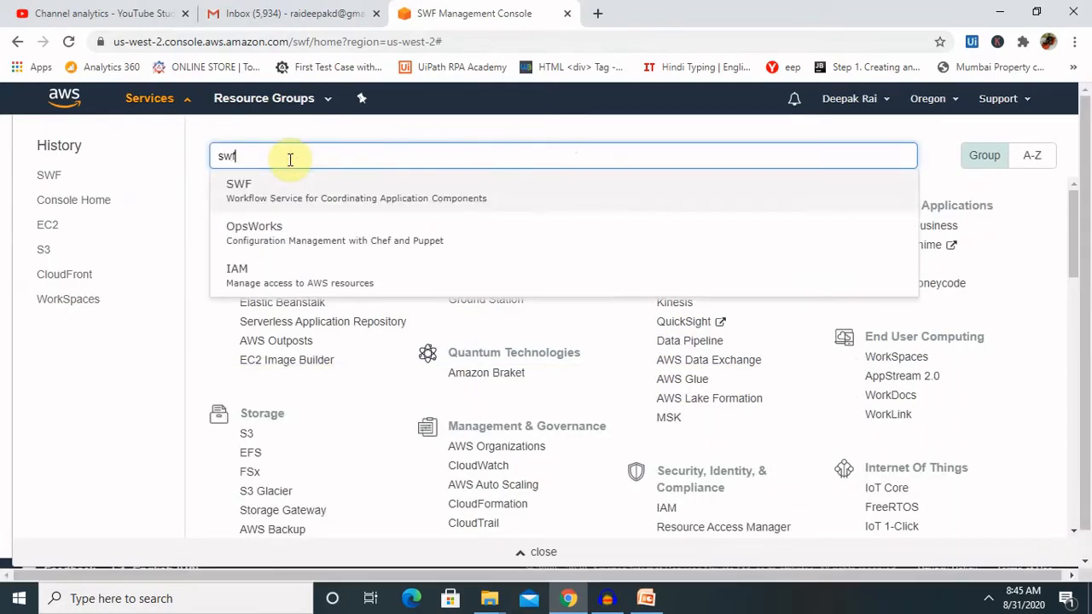
left_click(239, 184)
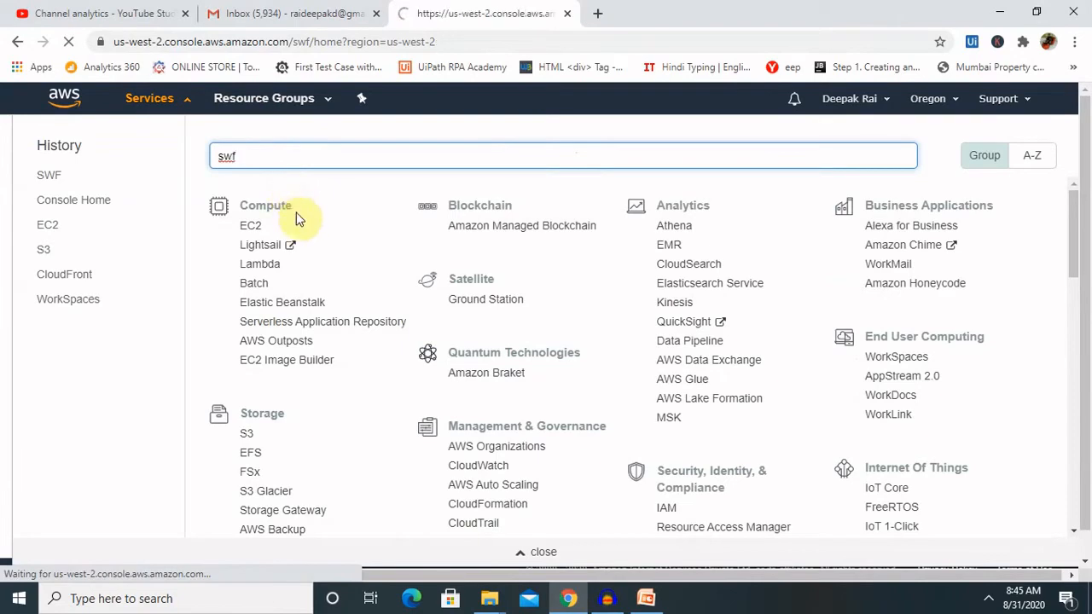
left_click(47, 175)
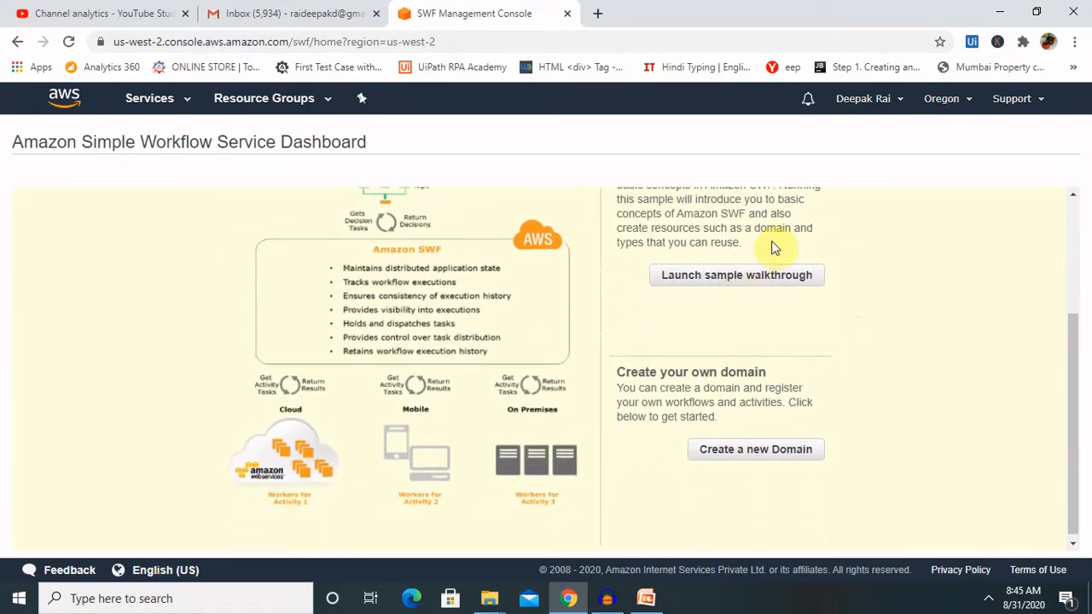
mouse_move(1067, 403)
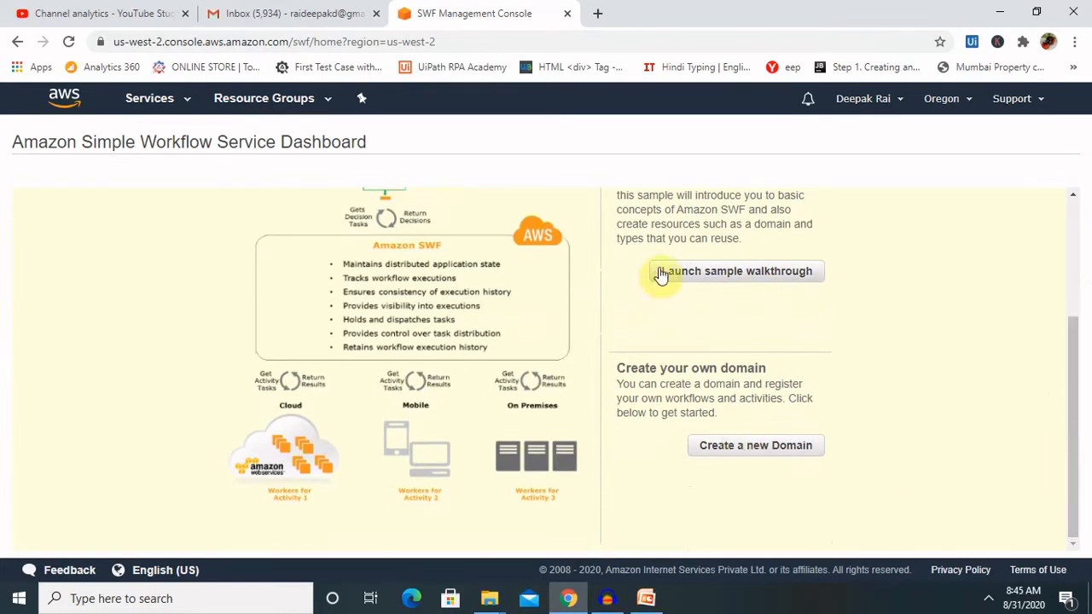
left_click(738, 270)
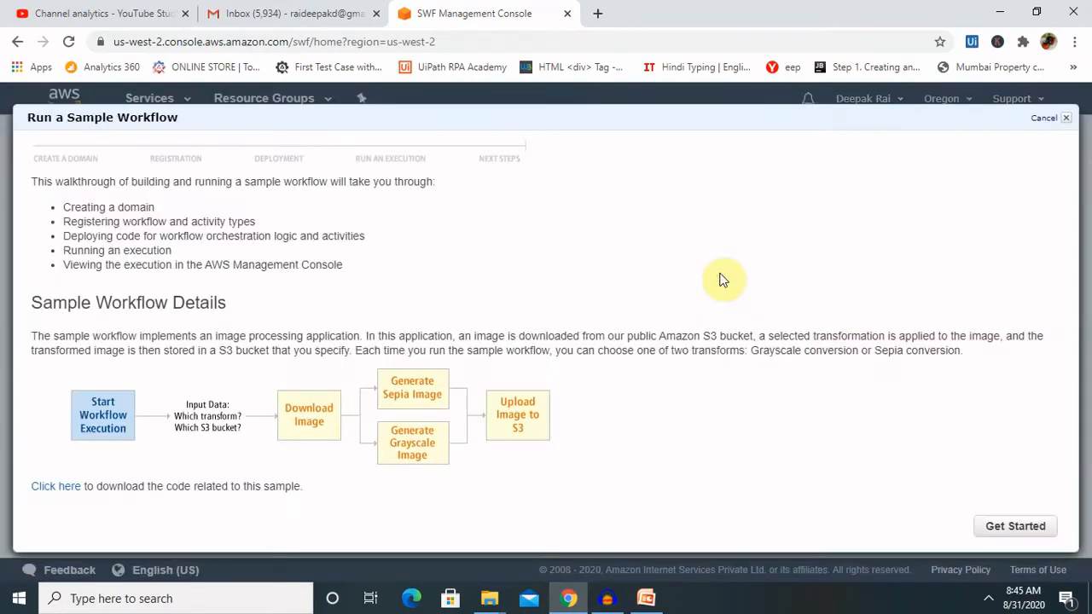
mouse_move(413, 388)
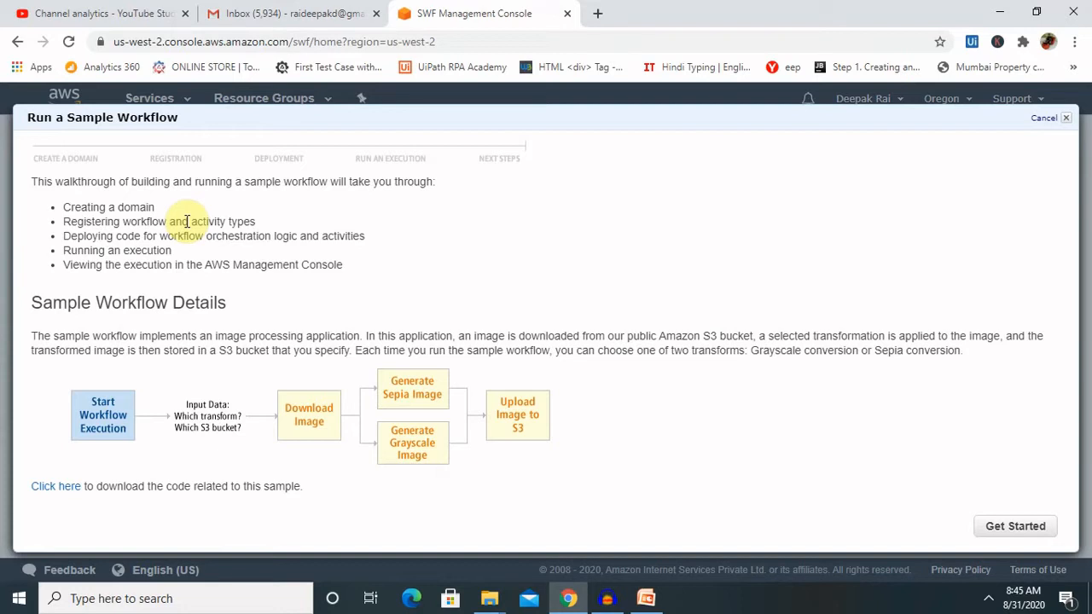
mouse_move(130, 275)
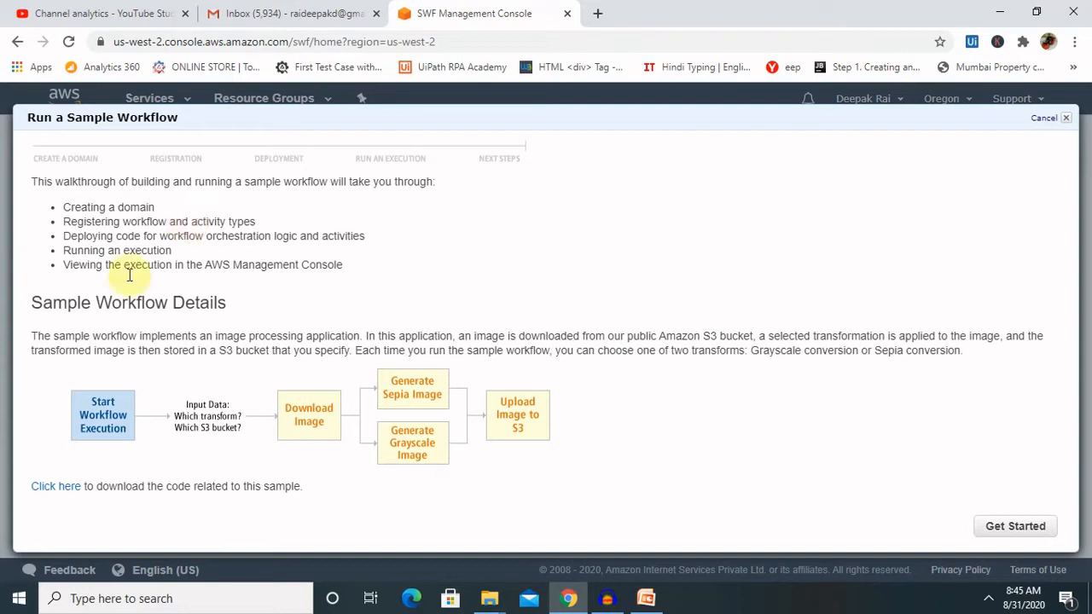
mouse_move(293, 157)
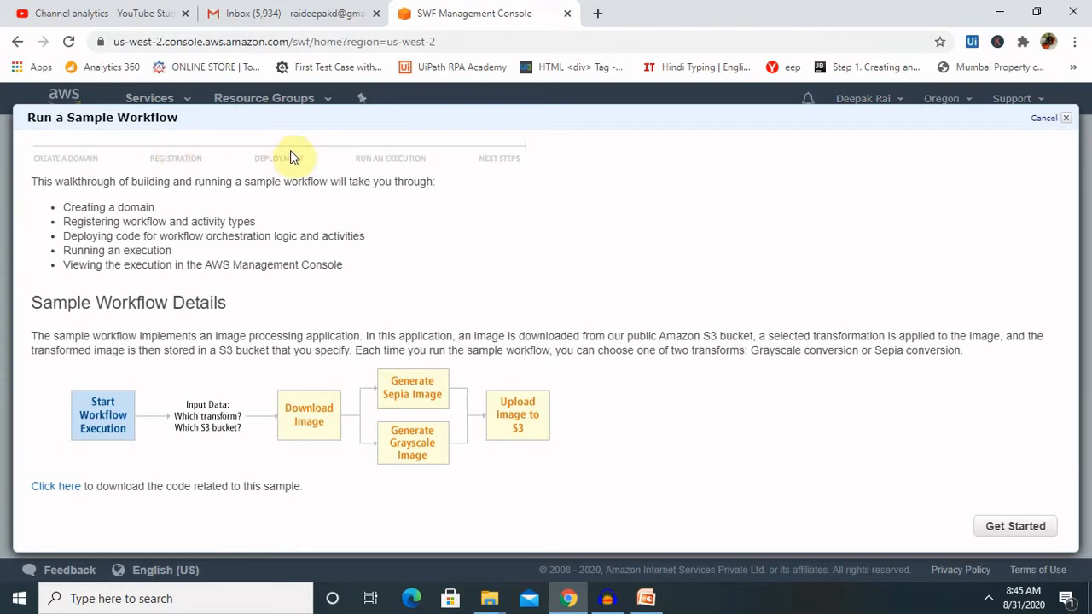
mouse_move(1015, 525)
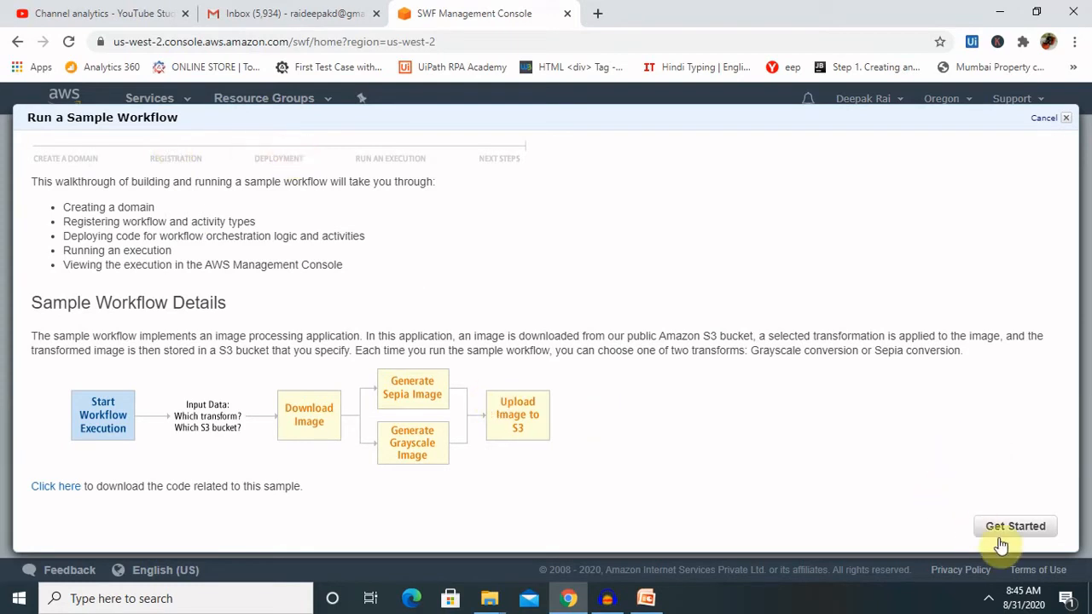
Name the new domain testData and continue to the workflow and activities Registration step.
left_click(1015, 525)
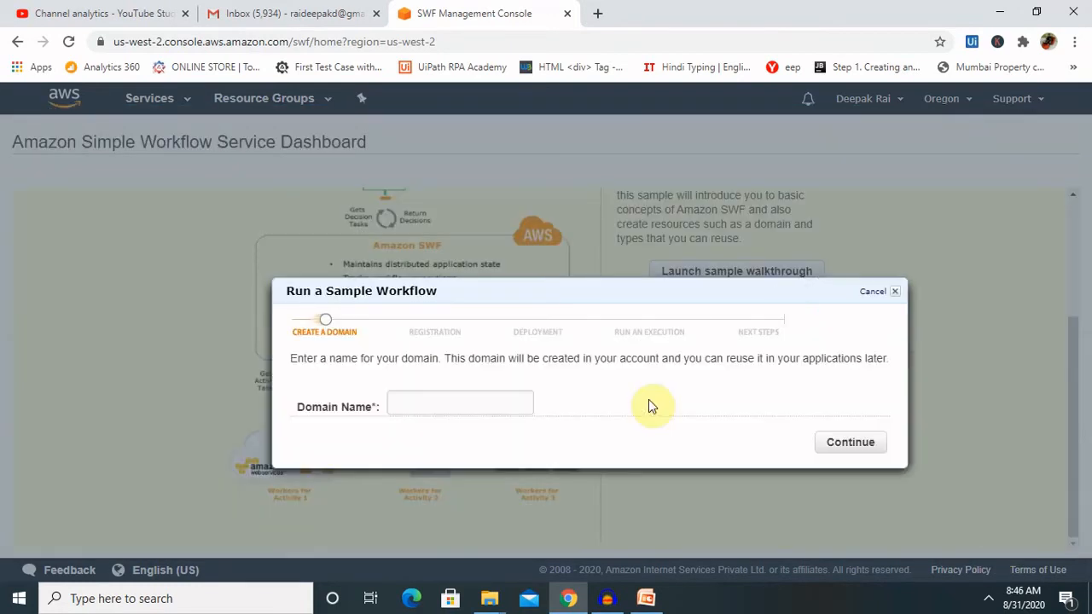
left_click(461, 403)
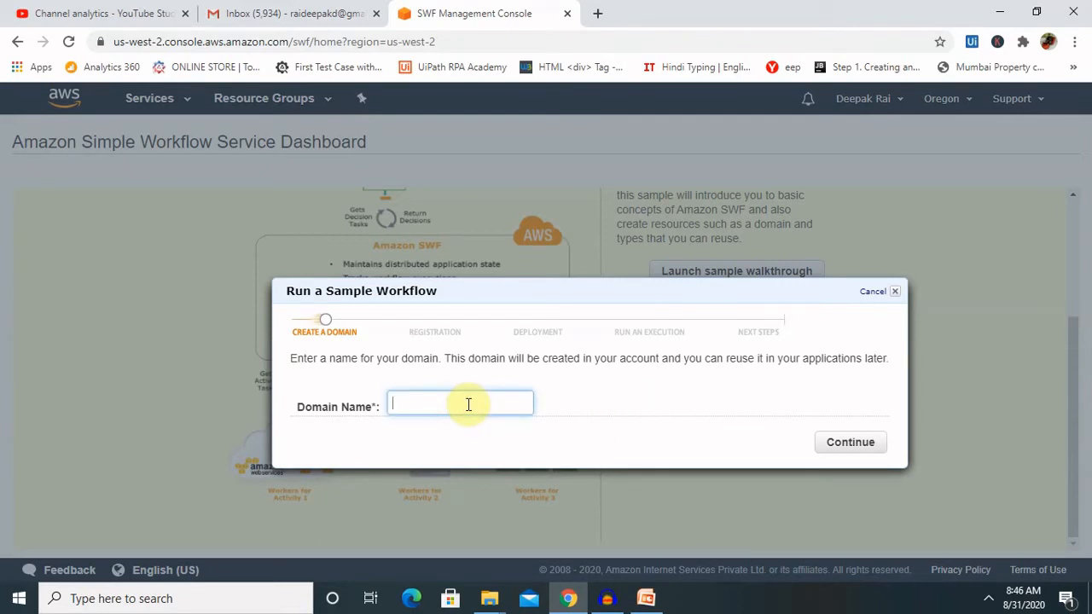
mouse_move(423, 406)
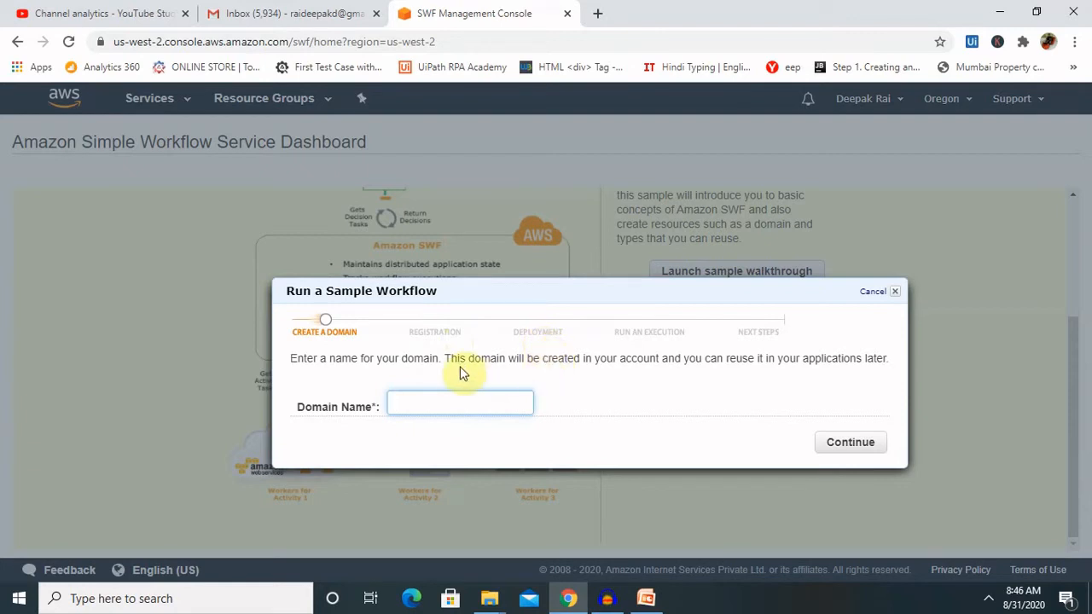
type("testData")
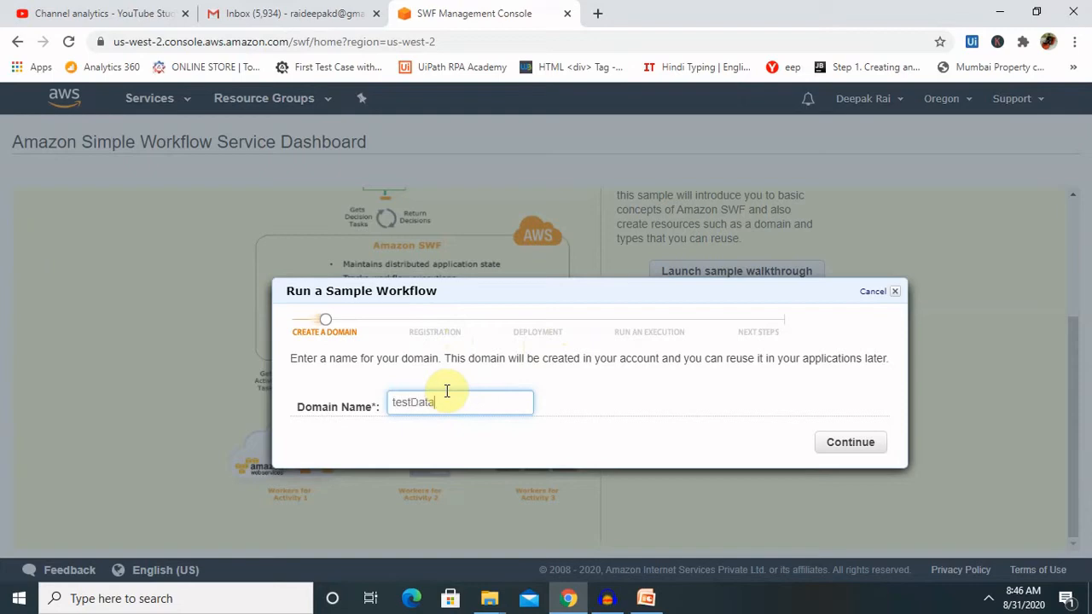
left_click(850, 444)
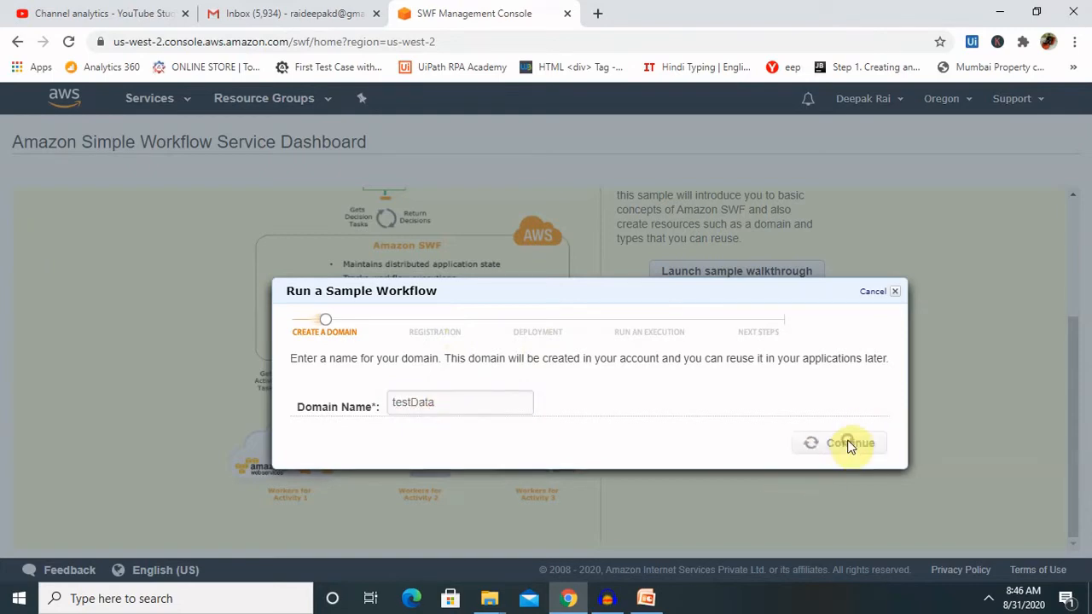
left_click(840, 444)
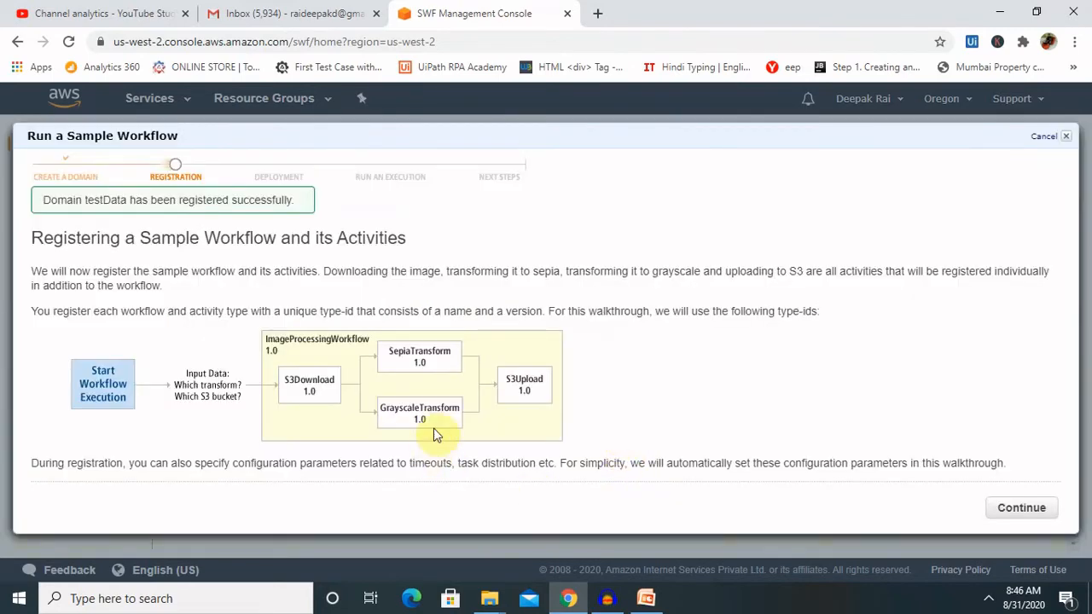
mouse_move(92, 205)
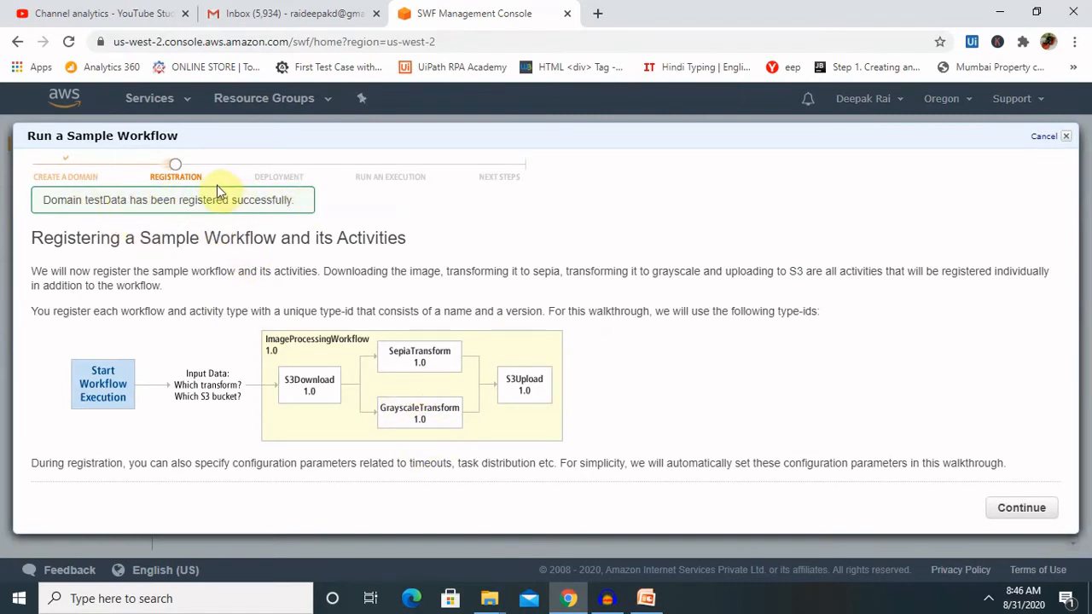
mouse_move(982, 495)
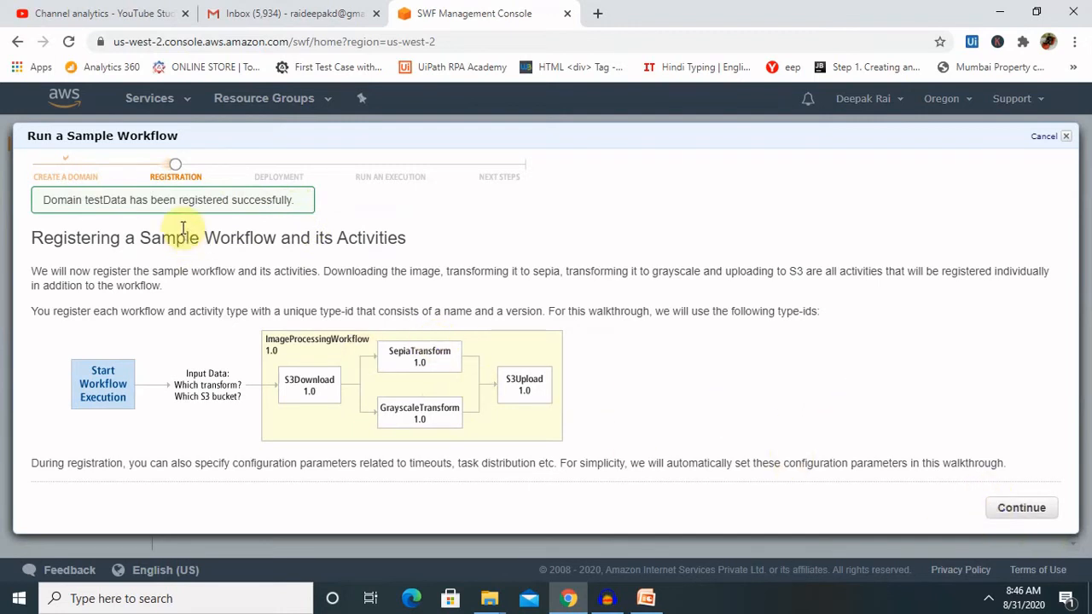
mouse_move(92, 273)
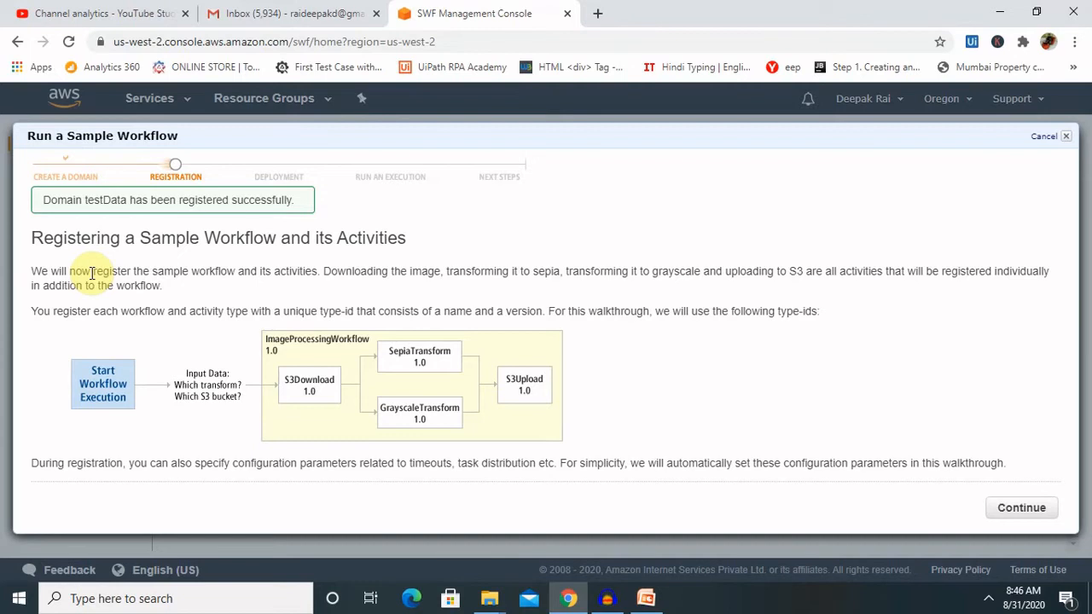
mouse_move(372, 383)
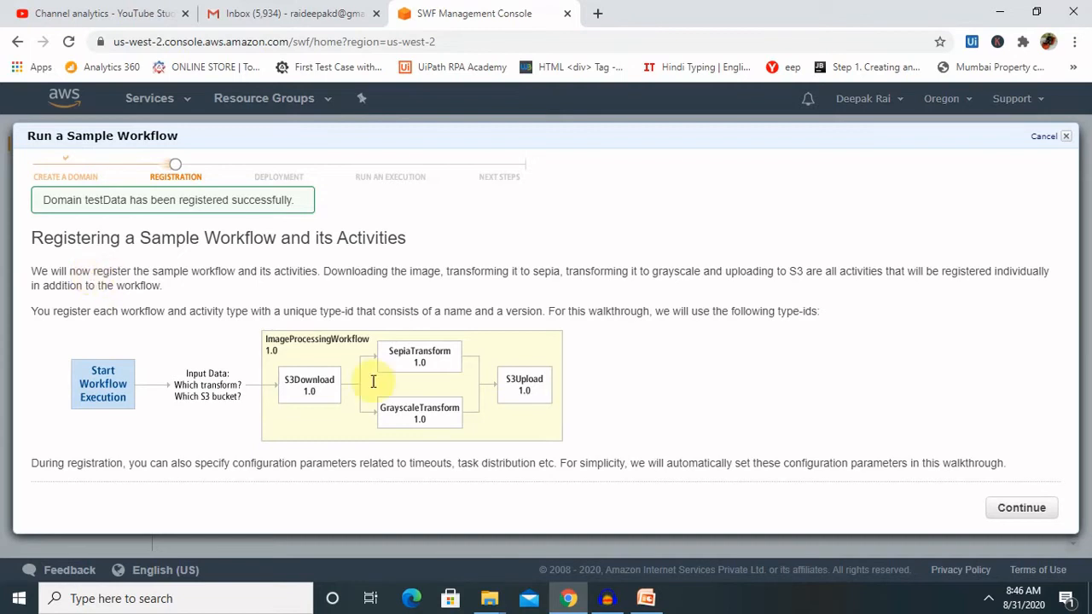
Continue past Registration, keep 'Deploy on Amazon EC2 Micro Instance' and acknowledge the usage charges.
left_click(1021, 509)
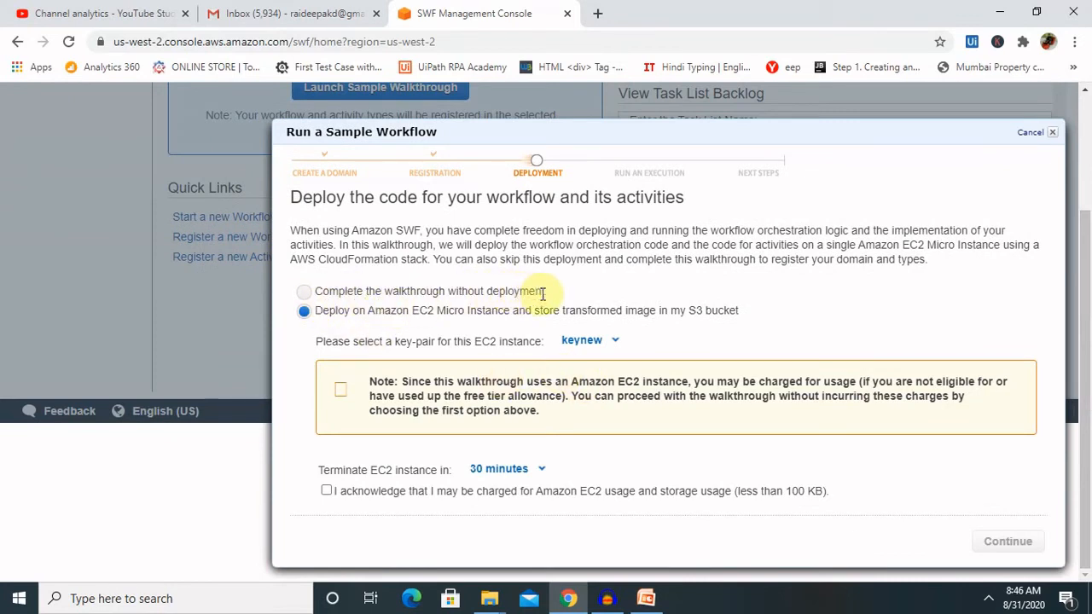
mouse_move(401, 345)
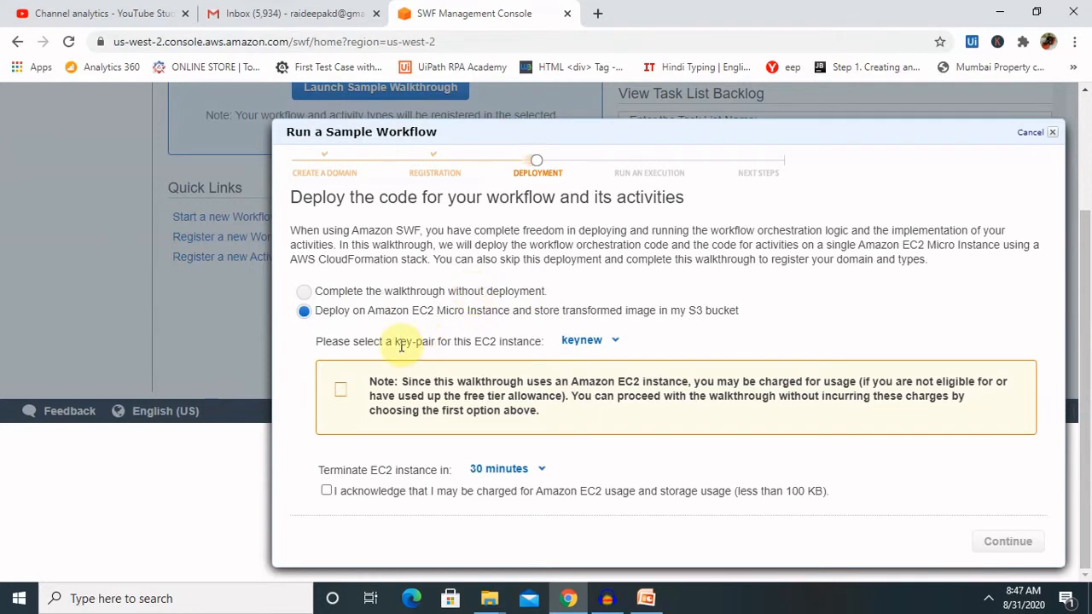
mouse_move(359, 324)
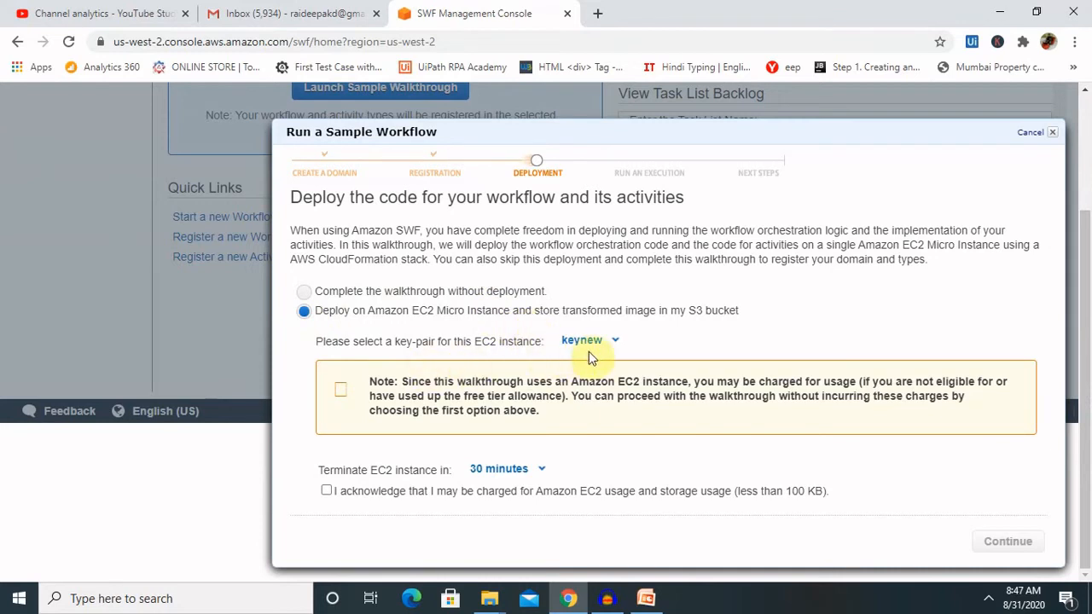
mouse_move(496, 424)
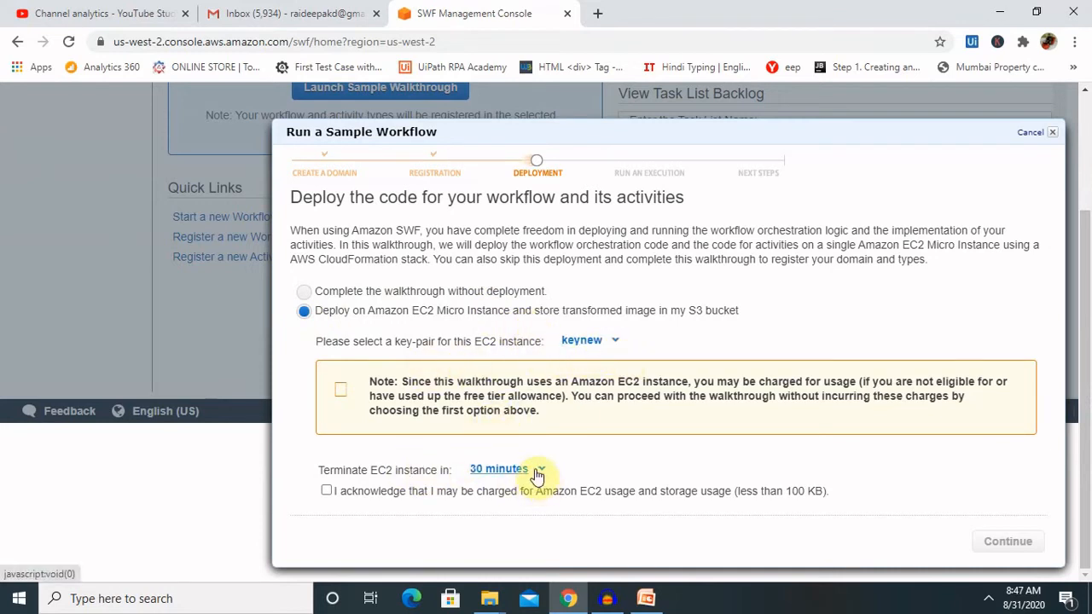
left_click(503, 467)
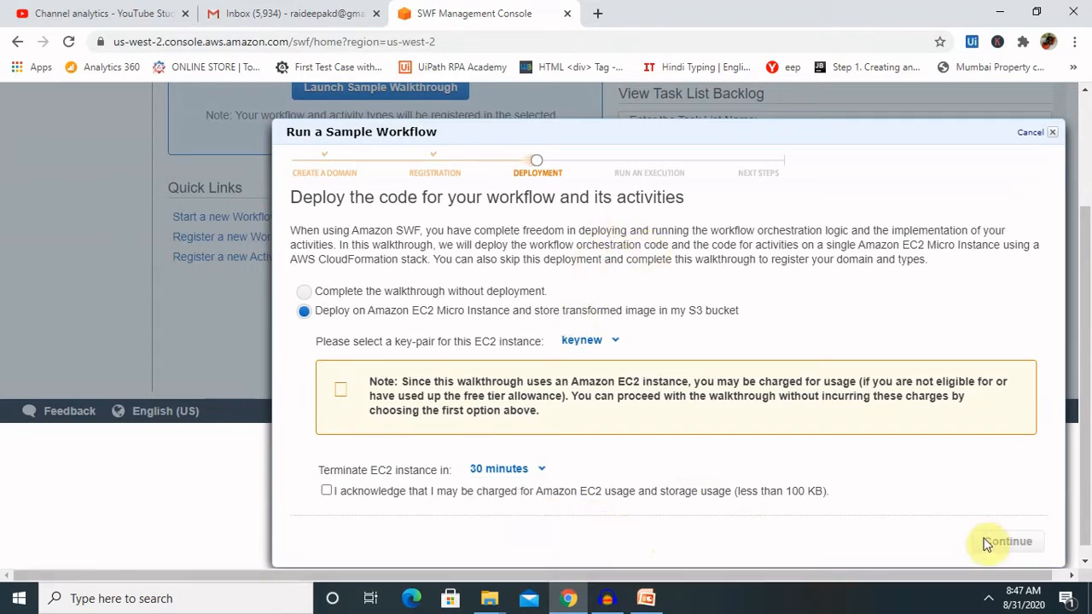
left_click(326, 491)
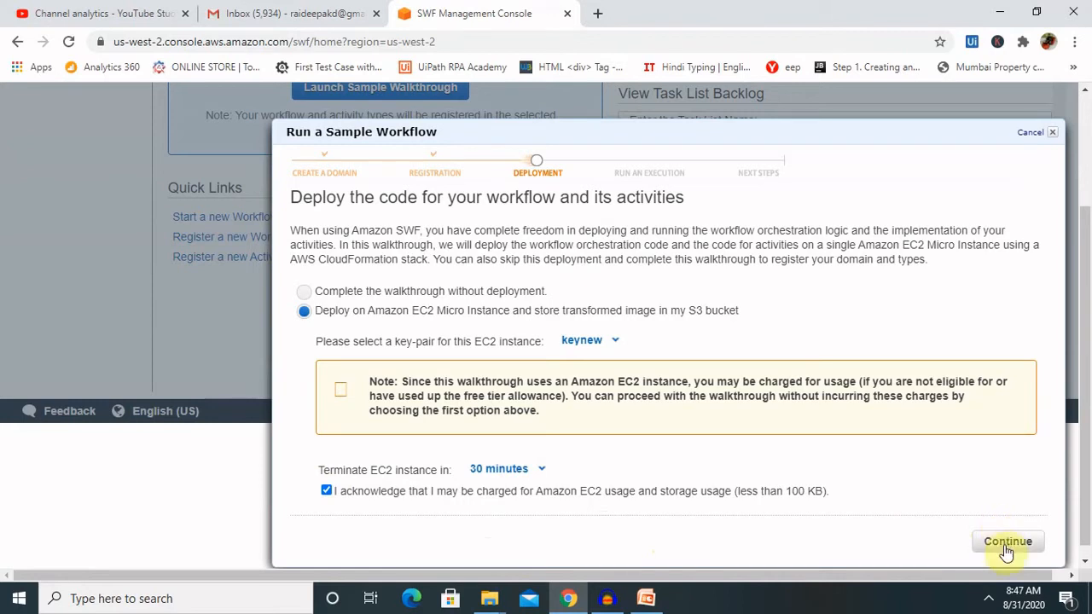
mouse_move(640, 181)
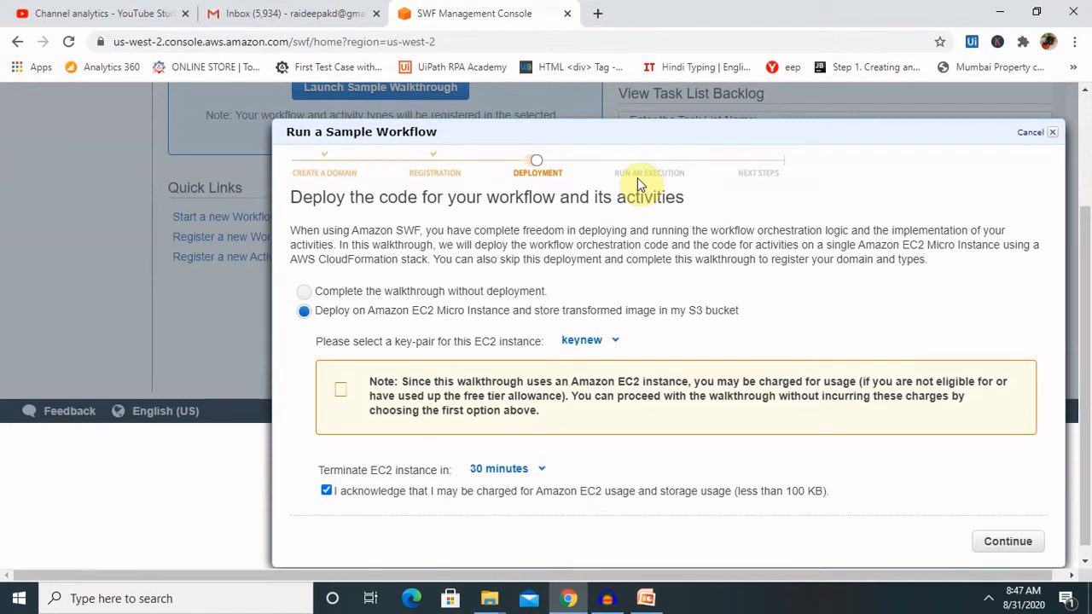
mouse_move(1032, 566)
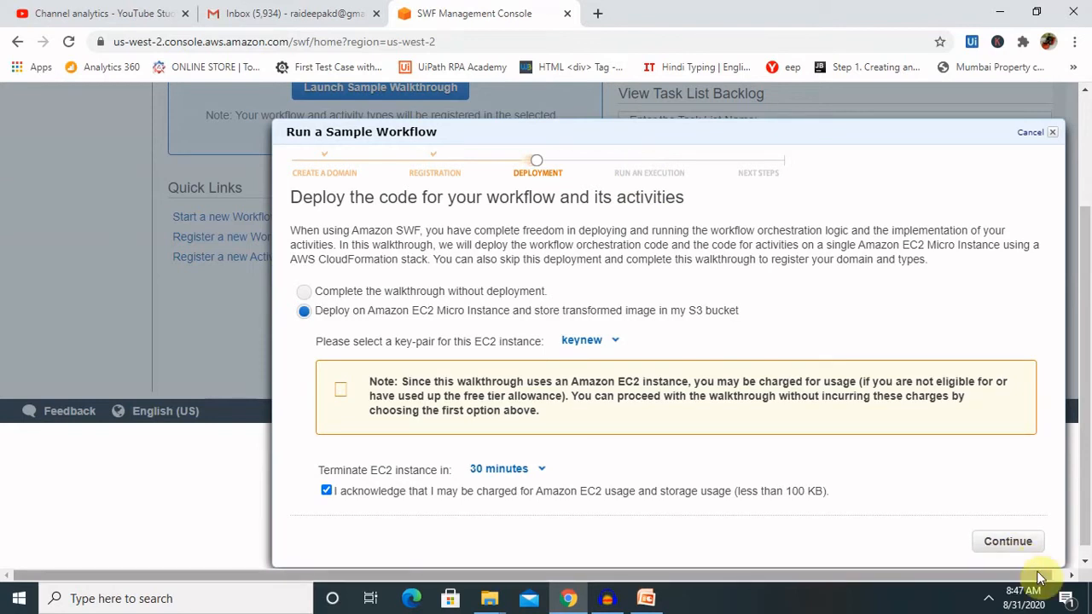
mouse_move(836, 447)
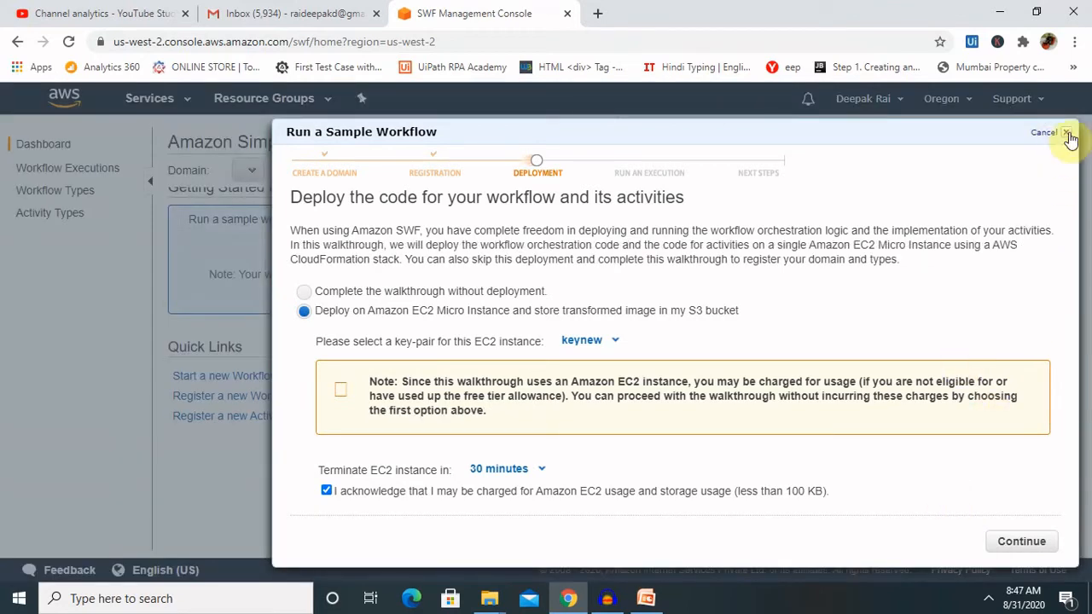
left_click(1069, 135)
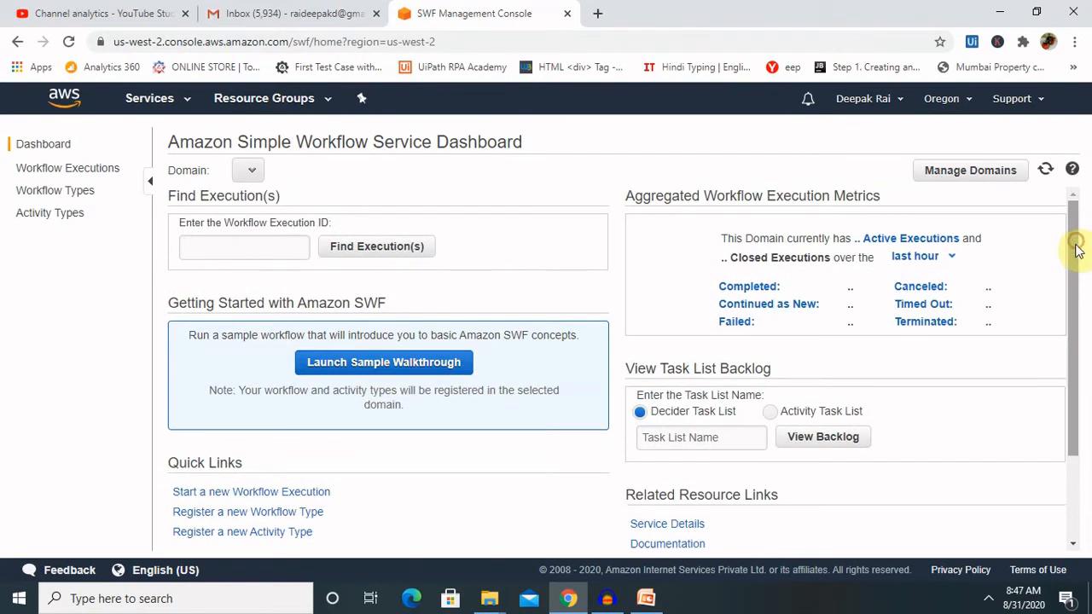
mouse_move(357, 321)
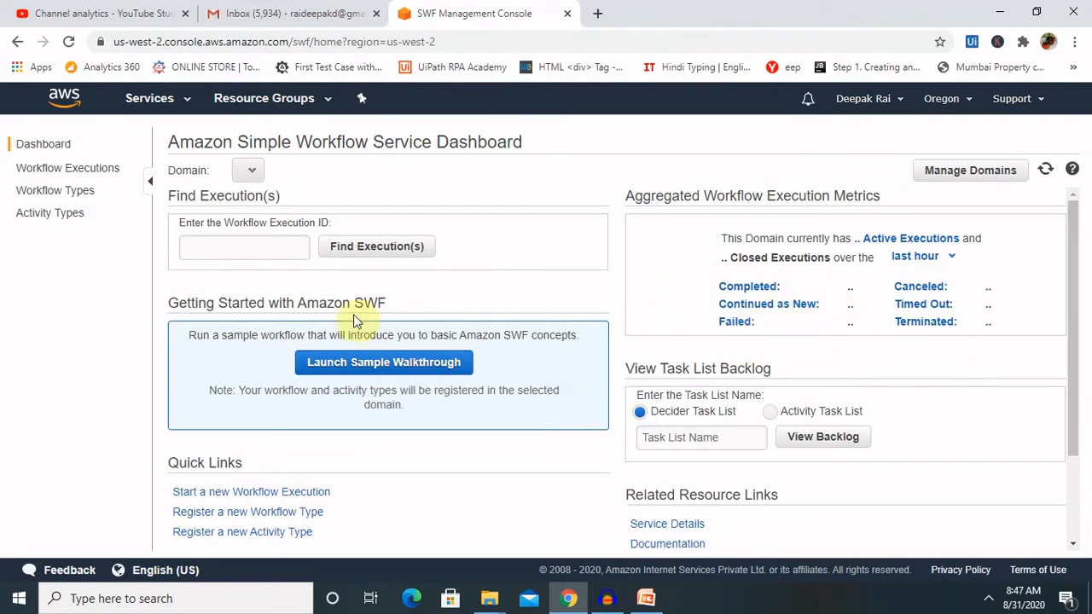
mouse_move(255, 304)
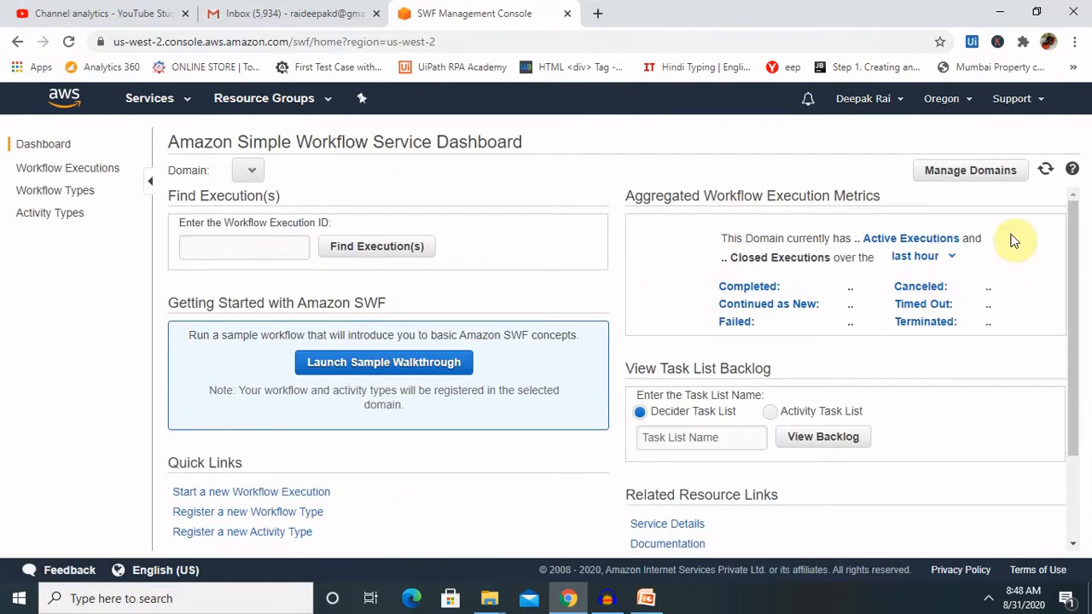
mouse_move(826, 324)
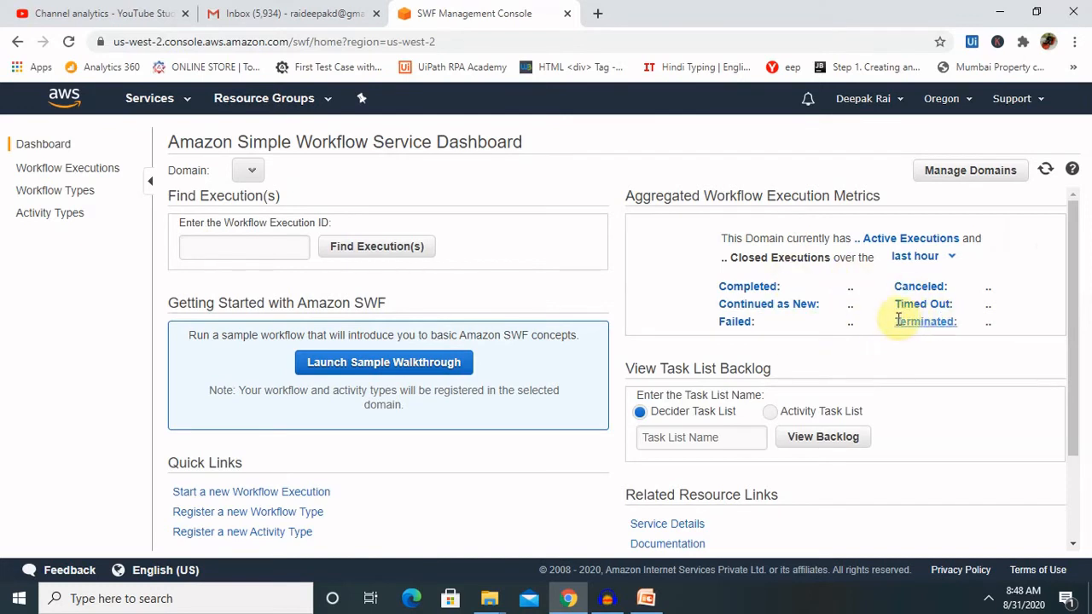
mouse_move(954, 263)
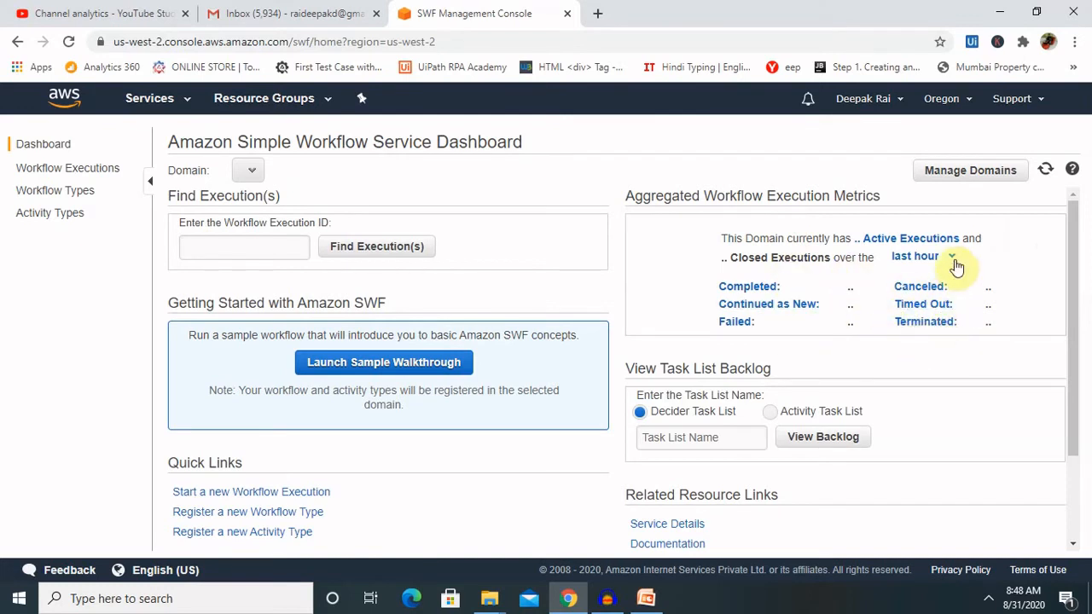
left_click(970, 171)
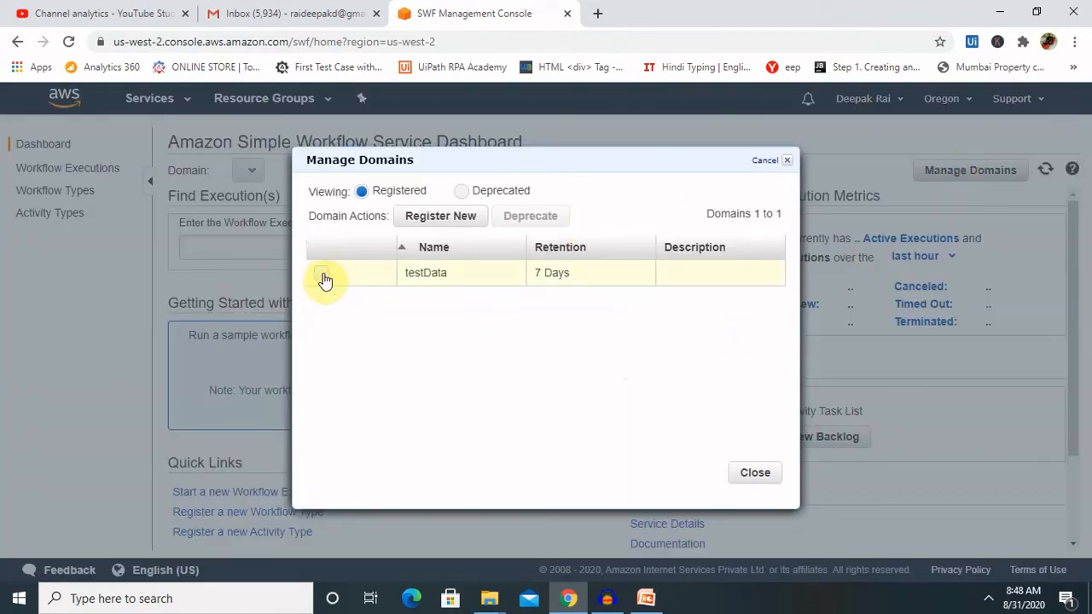
left_click(320, 273)
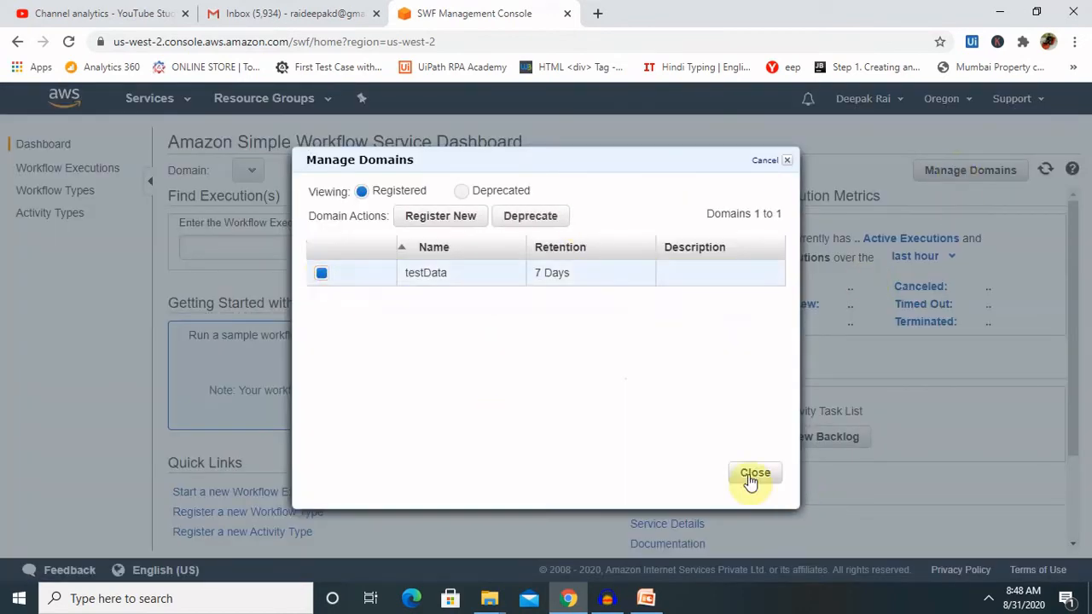
mouse_move(590, 289)
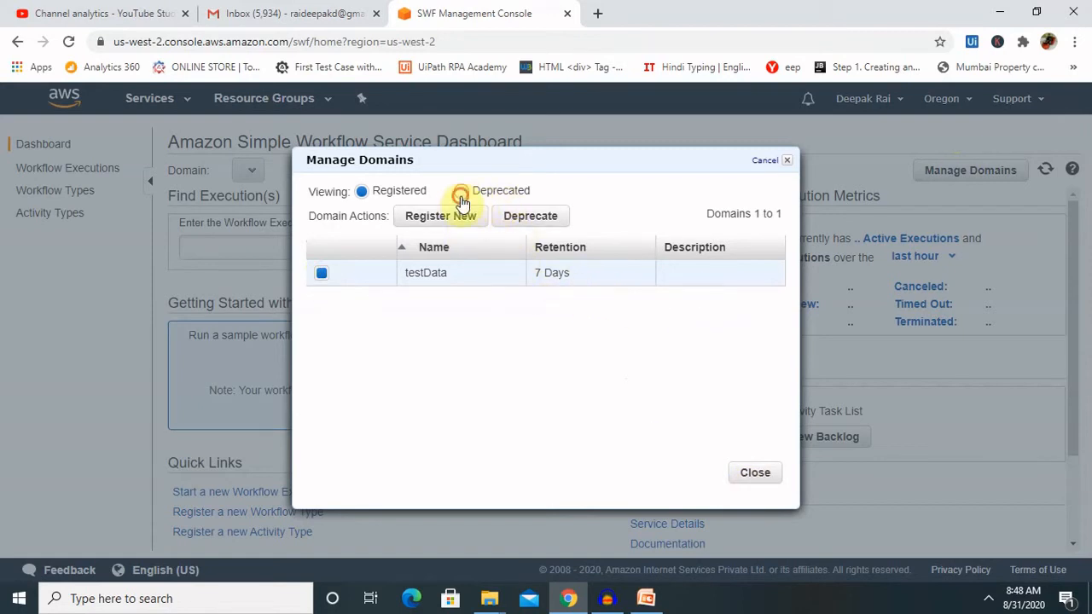
left_click(460, 191)
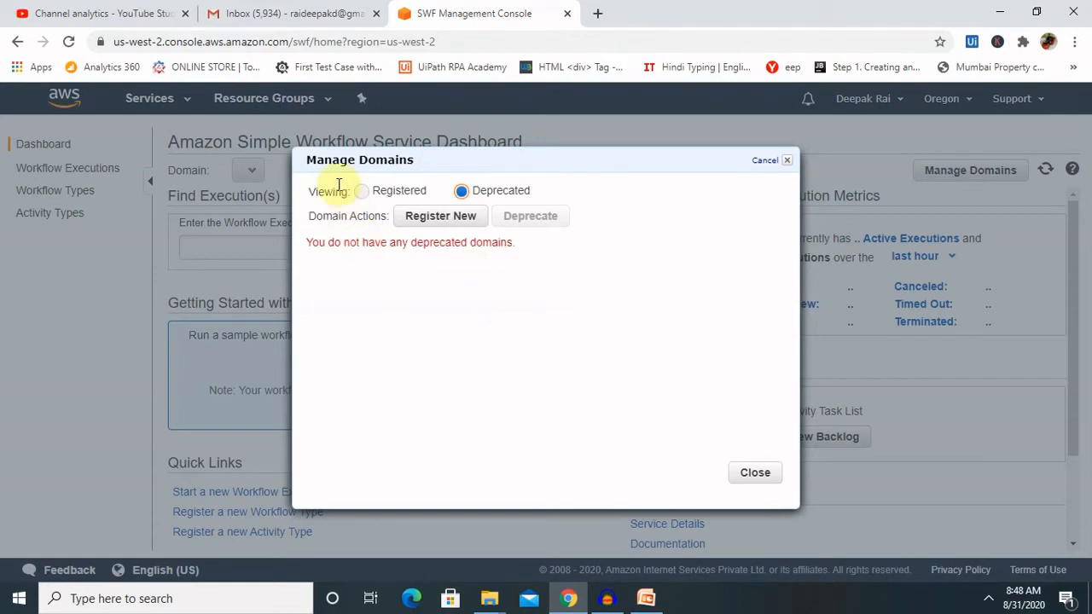
left_click(362, 191)
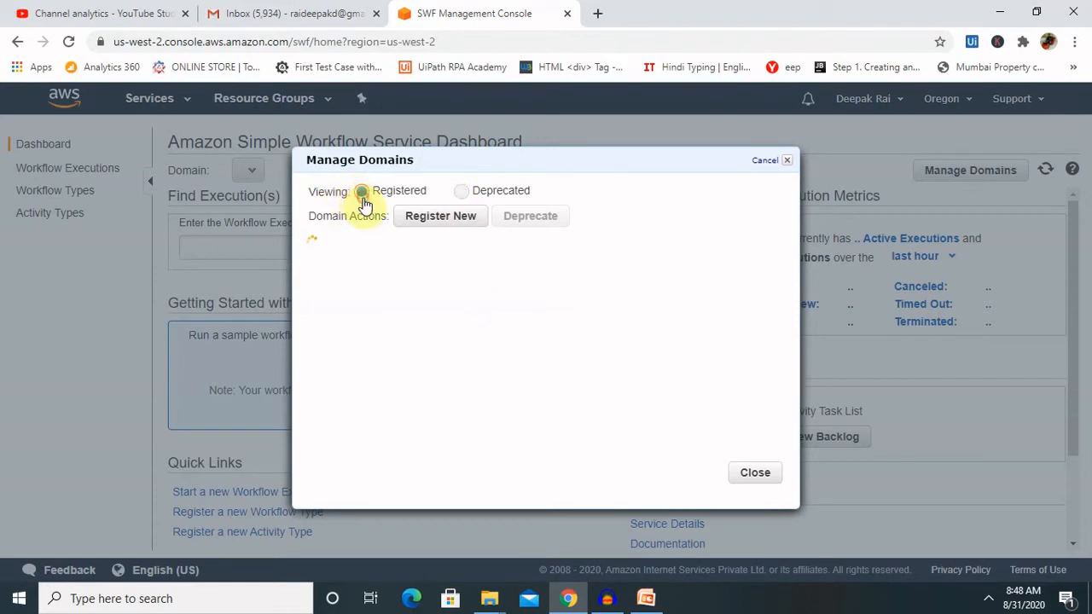
left_click(362, 191)
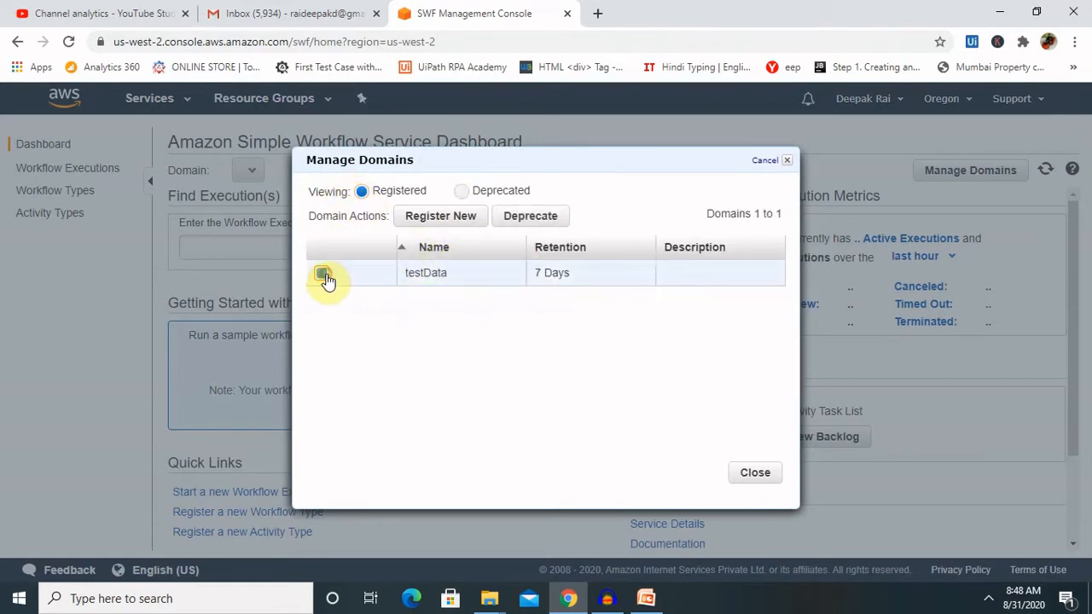
left_click(321, 273)
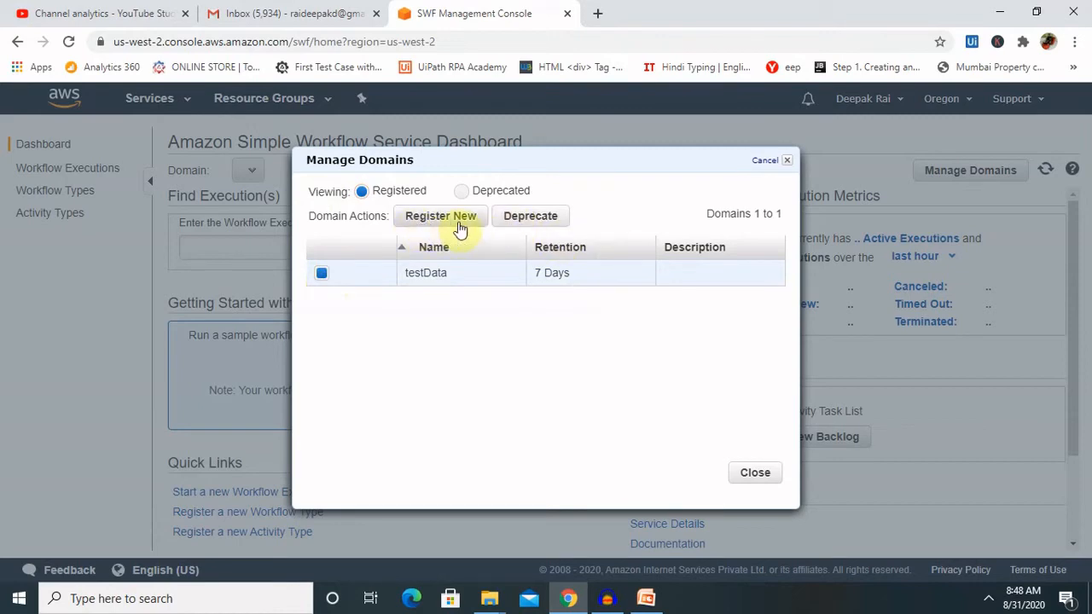
mouse_move(759, 310)
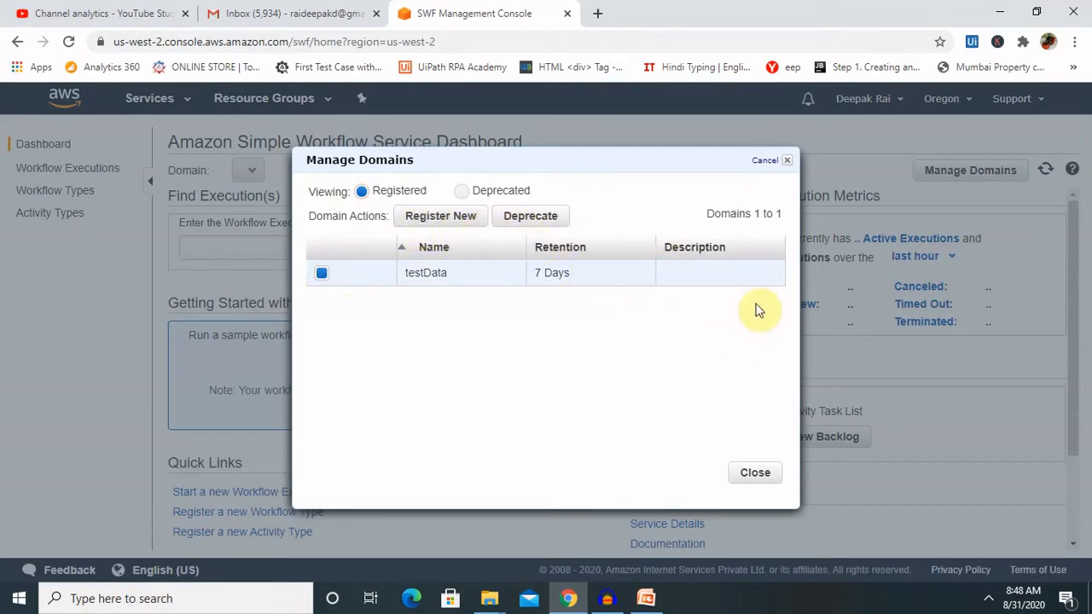
left_click(754, 471)
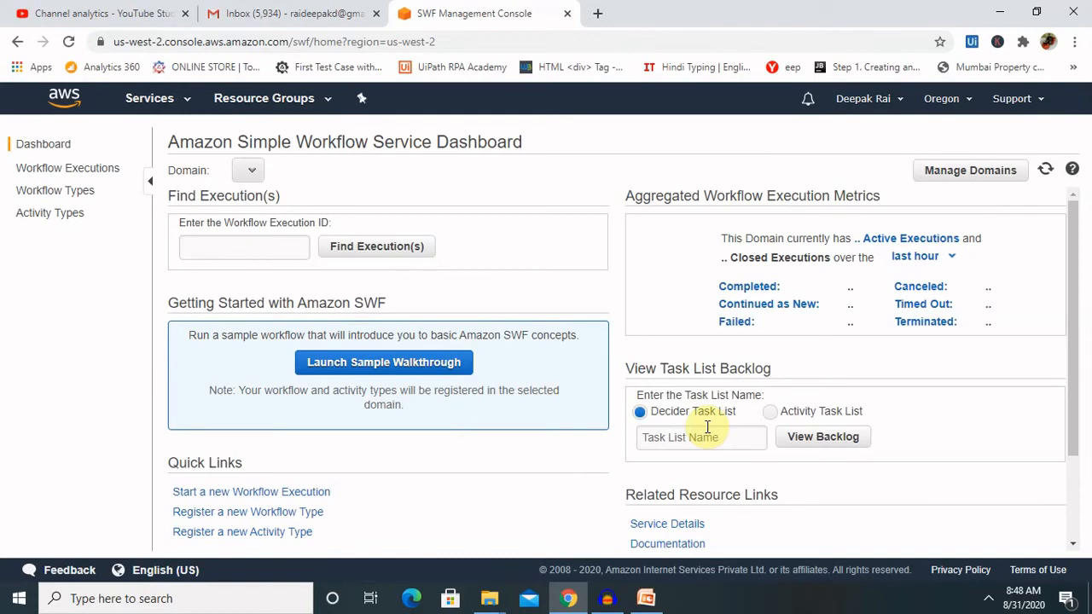
mouse_move(457, 536)
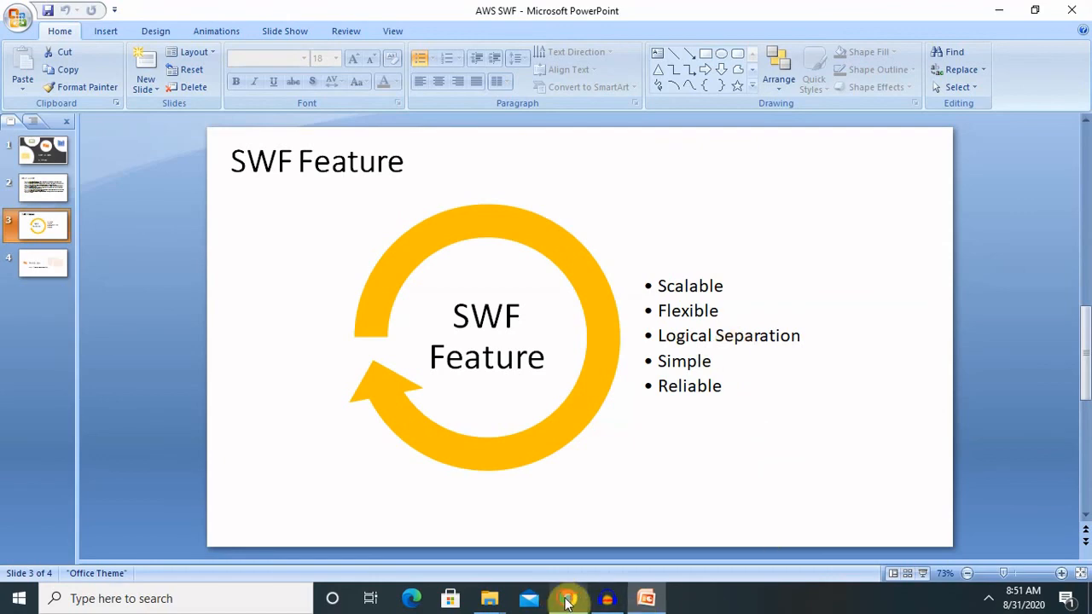
left_click(569, 597)
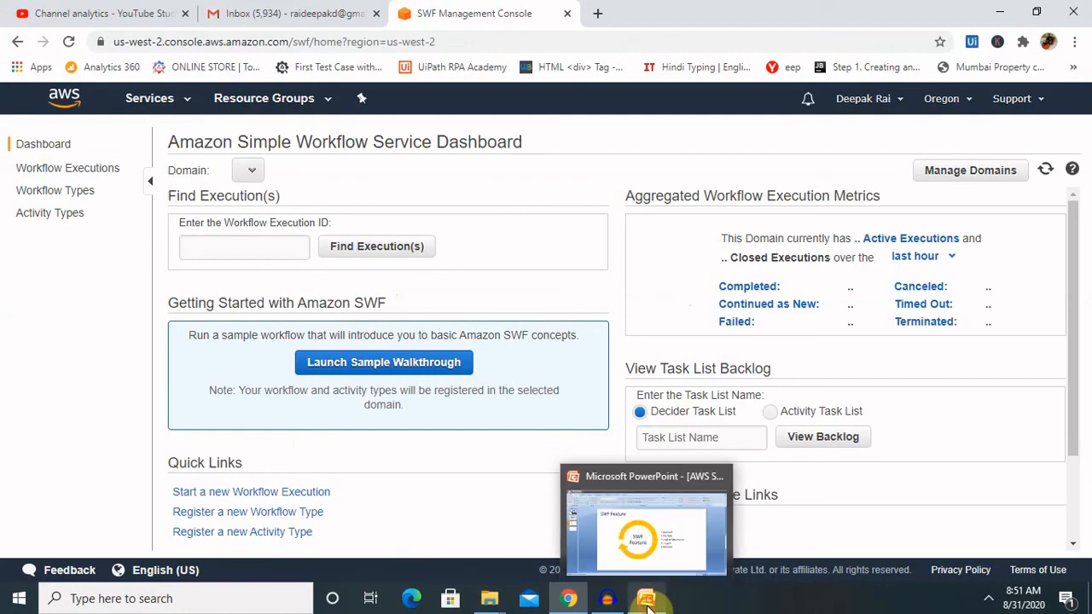
left_click(645, 521)
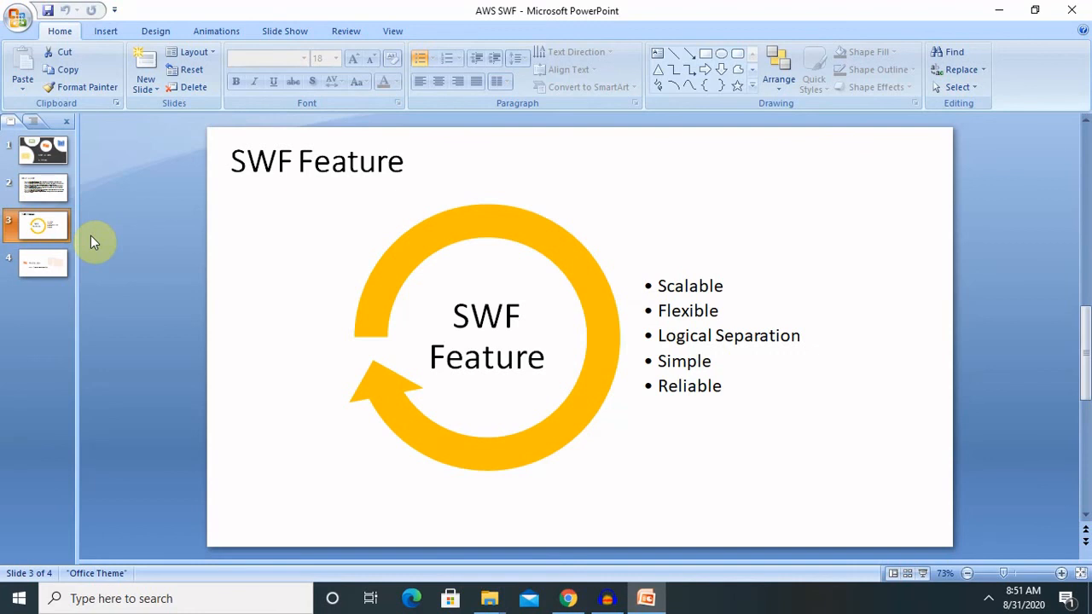
Show slide 4, the Thank You slide, and begin editing its heading.
left_click(42, 263)
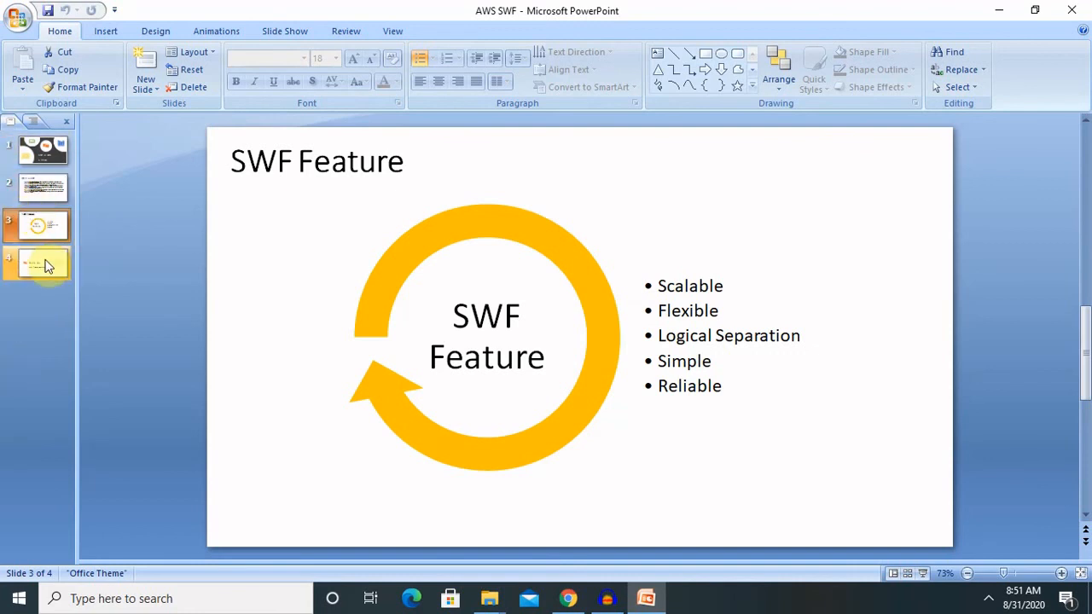
left_click(43, 262)
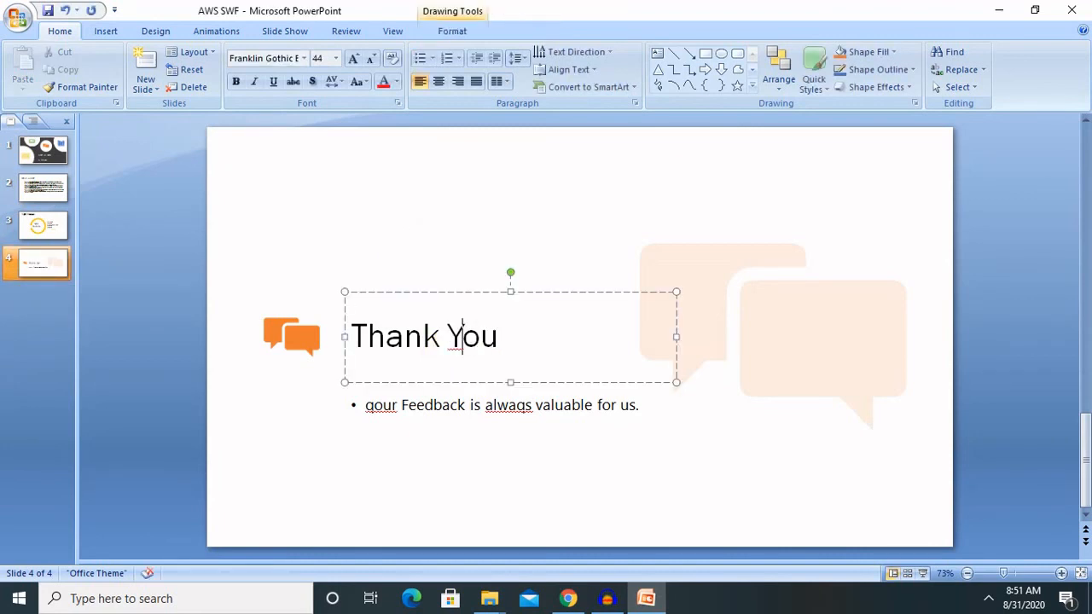
double_click(381, 404)
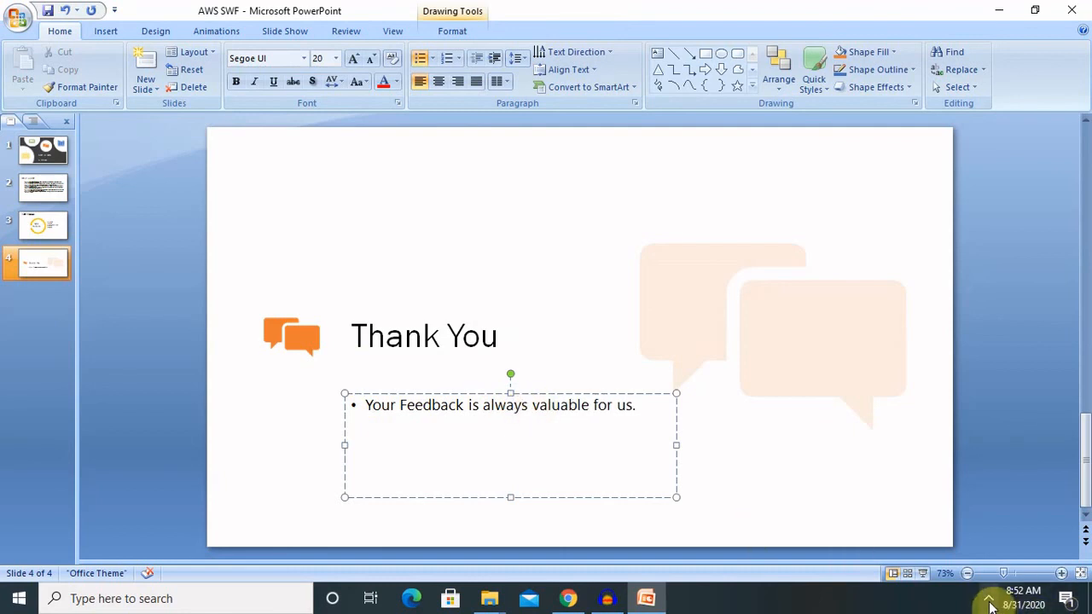
mouse_move(988, 597)
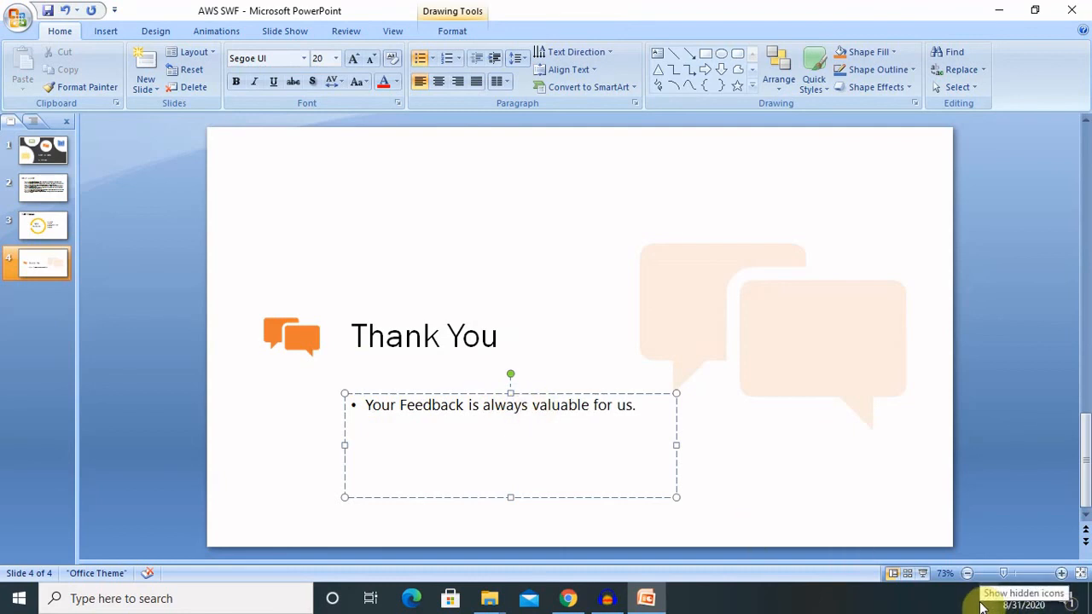